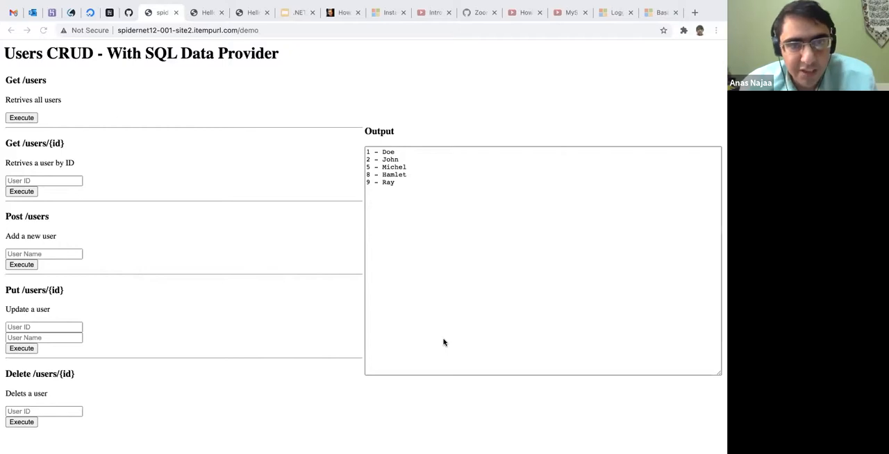
pyautogui.moveTo(394, 293)
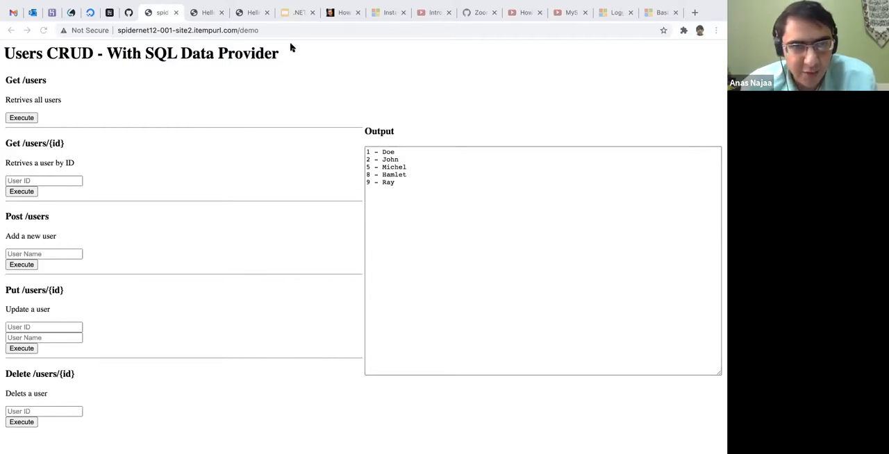
# Switch to the .NET Core deck and reload it to show the '.NET Core 5' title slide
pyautogui.click(297, 13)
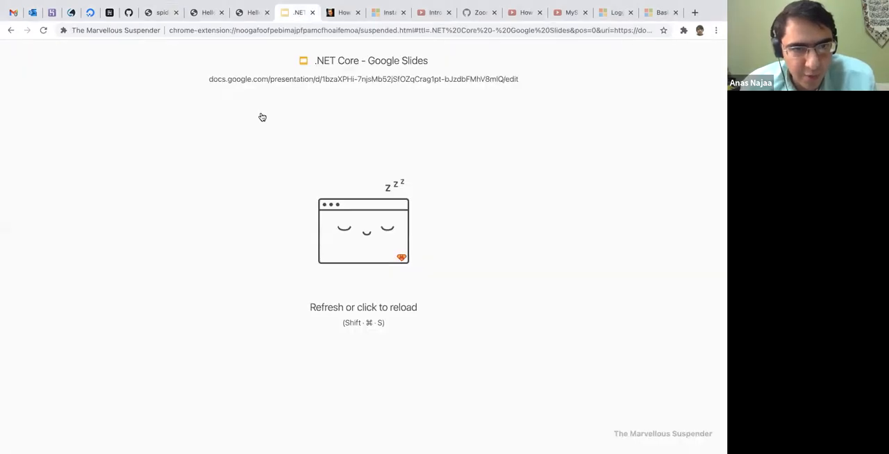
pyautogui.click(363, 230)
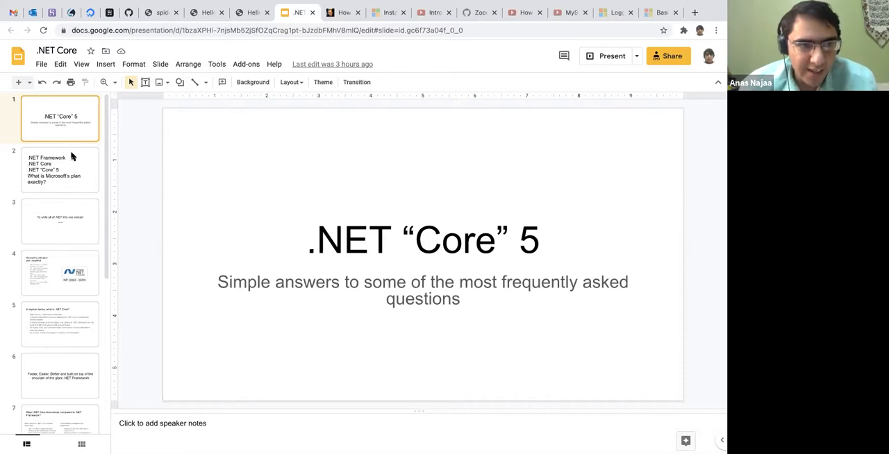
# Step past the .NET Framework versus Core slide to slide 3 on unifying .NET
pyautogui.click(60, 170)
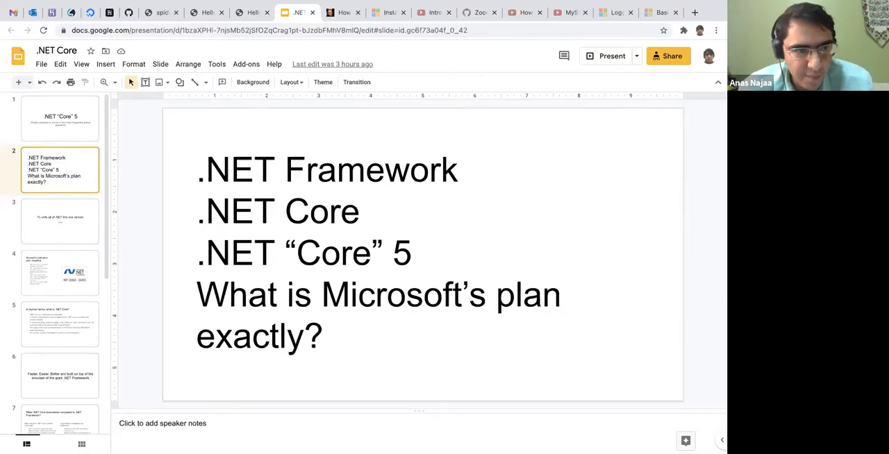
pyautogui.click(60, 221)
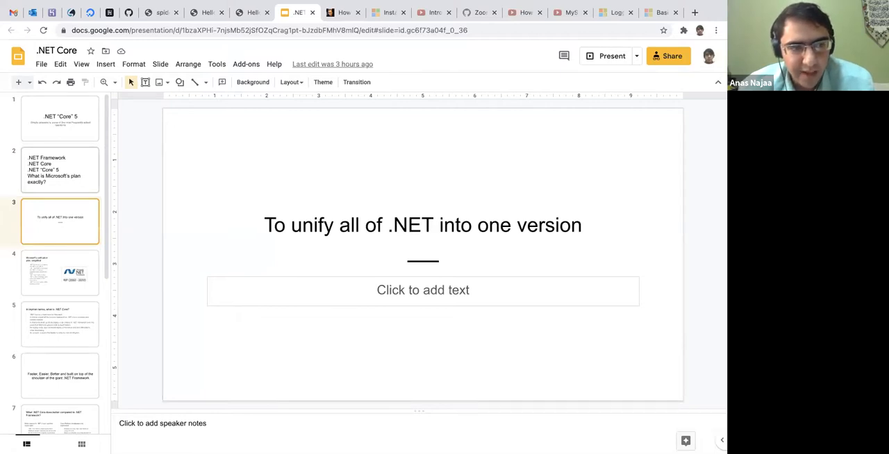
# Show slide 4, 'Microsoft's unification plan, simplified', with the .NET Framework RIP image
pyautogui.click(59, 272)
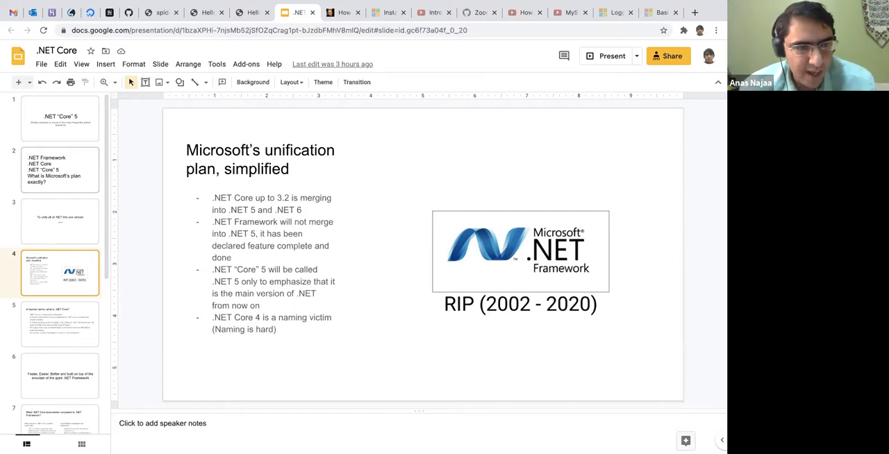
# Show slide 5, 'In layman terms, what is .NET Core?', with its five bullets
pyautogui.click(60, 324)
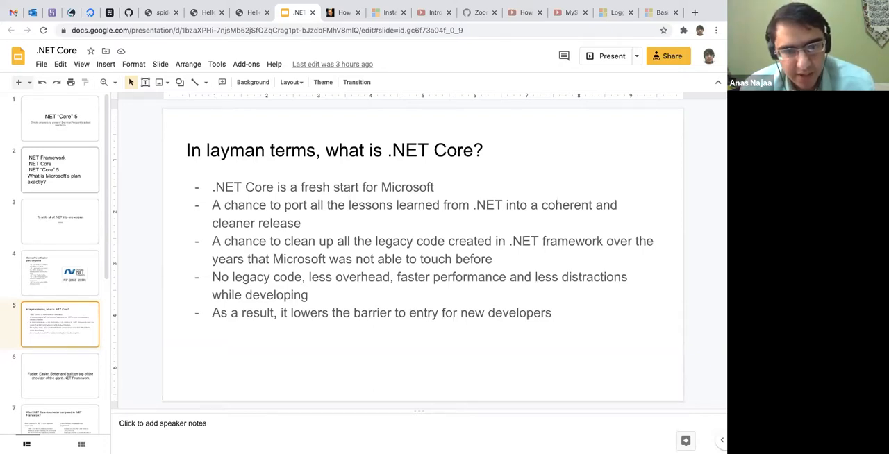
pyautogui.moveTo(348, 306)
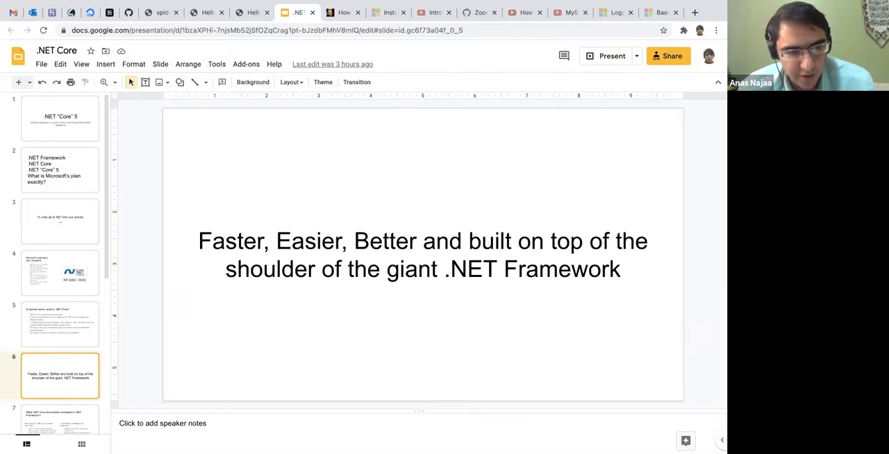
pyautogui.click(59, 397)
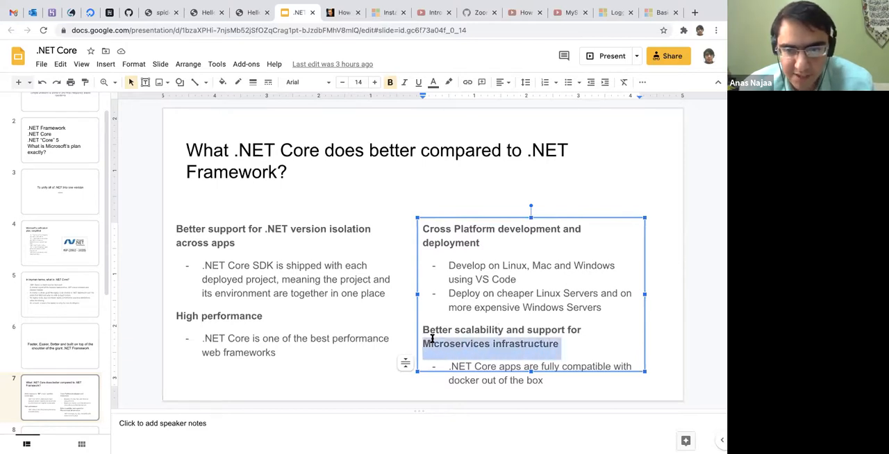
pyautogui.moveTo(681, 339)
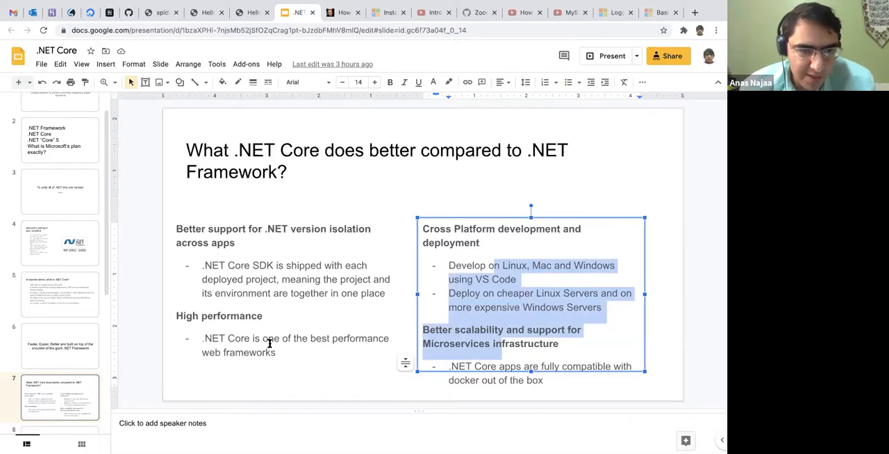
pyautogui.click(271, 344)
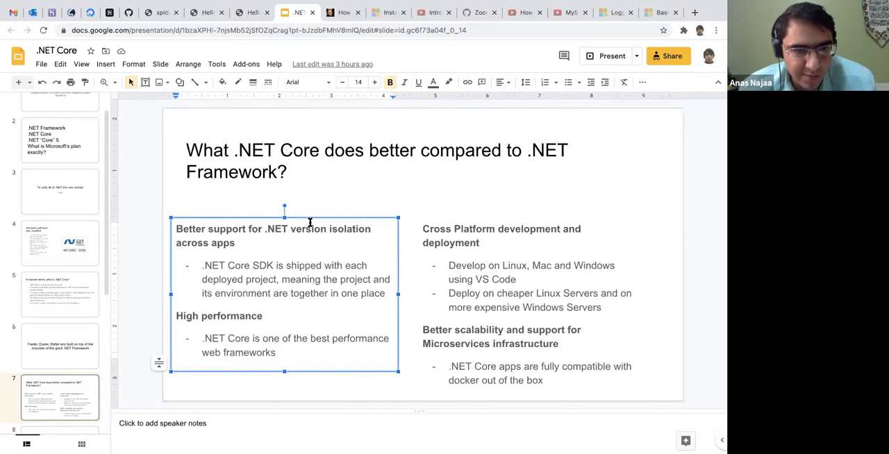
pyautogui.moveTo(288, 232)
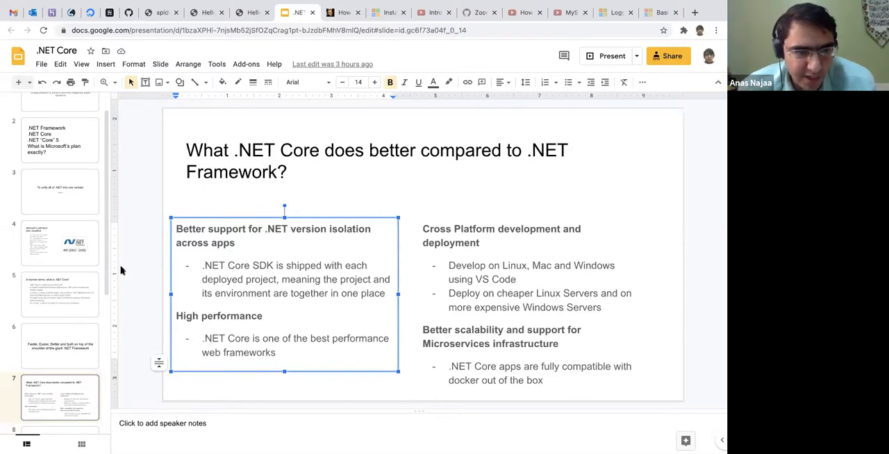
pyautogui.scroll(3)
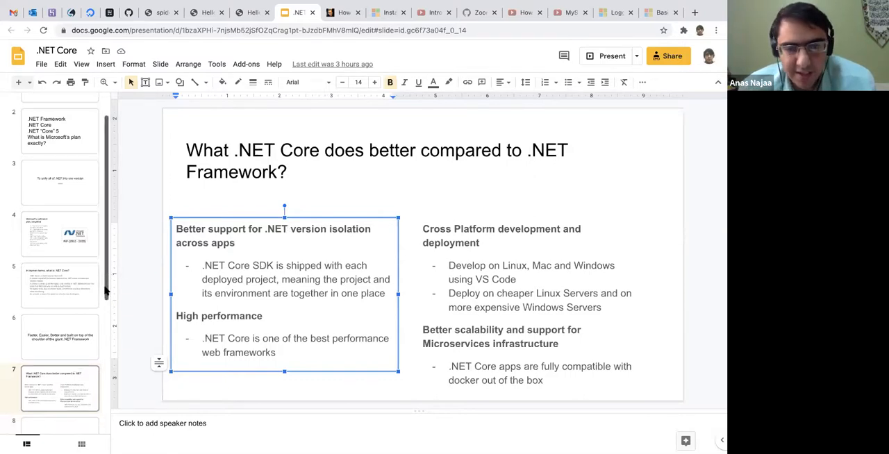
pyautogui.scroll(-3)
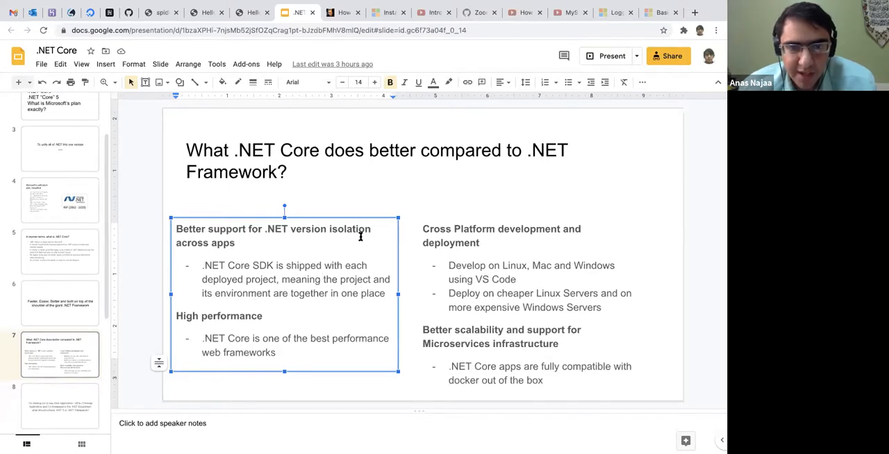
pyautogui.moveTo(268, 244)
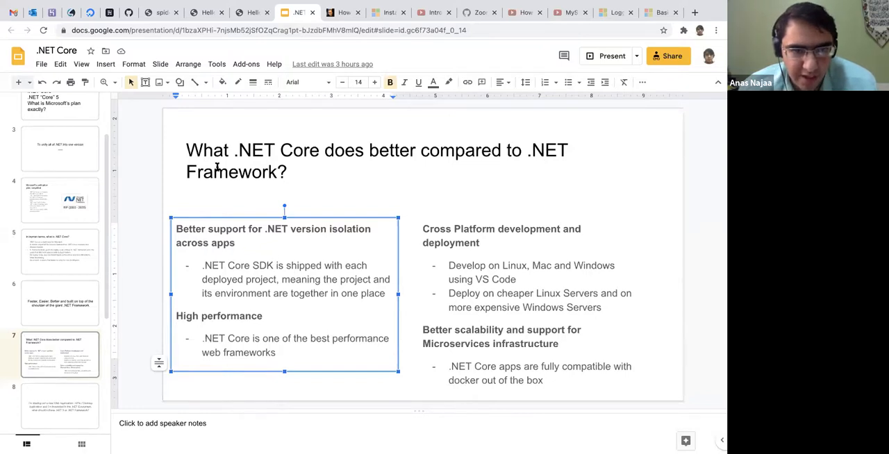
# Deselect everything on the .NET Core versus .NET Framework comparison slide
pyautogui.click(156, 203)
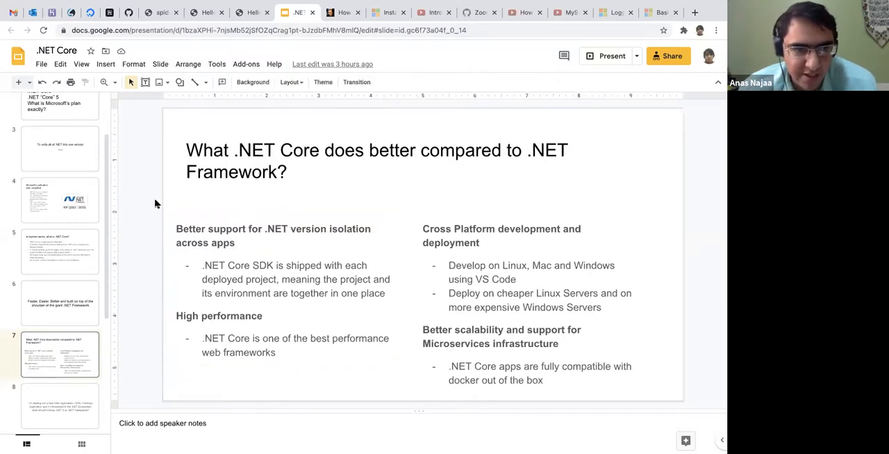
pyautogui.moveTo(68, 334)
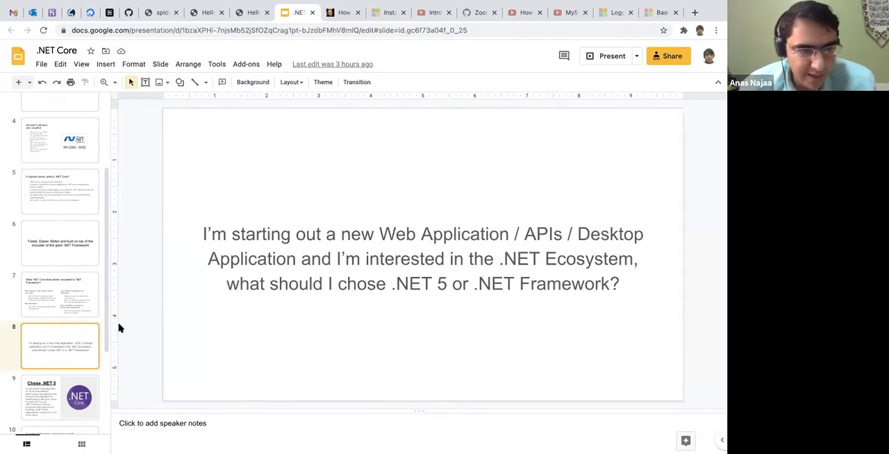
# Show slide 9, 'Chose .NET 5', with the .NET Core logo and rationale text
pyautogui.click(60, 353)
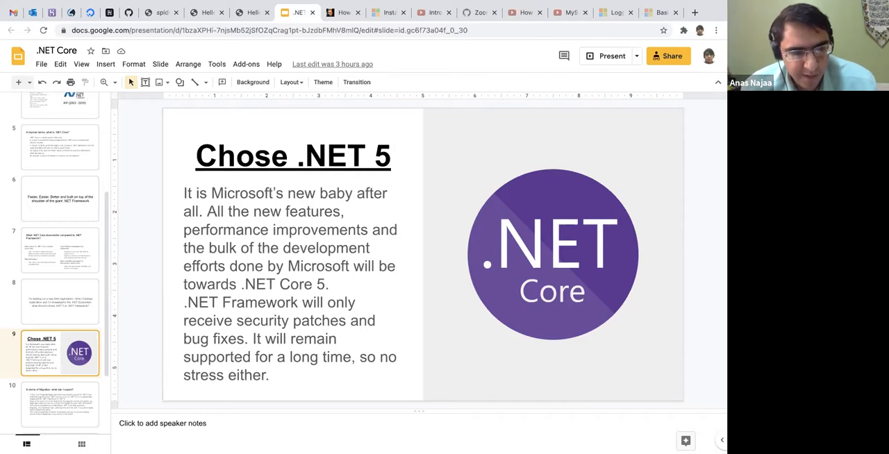
pyautogui.click(60, 397)
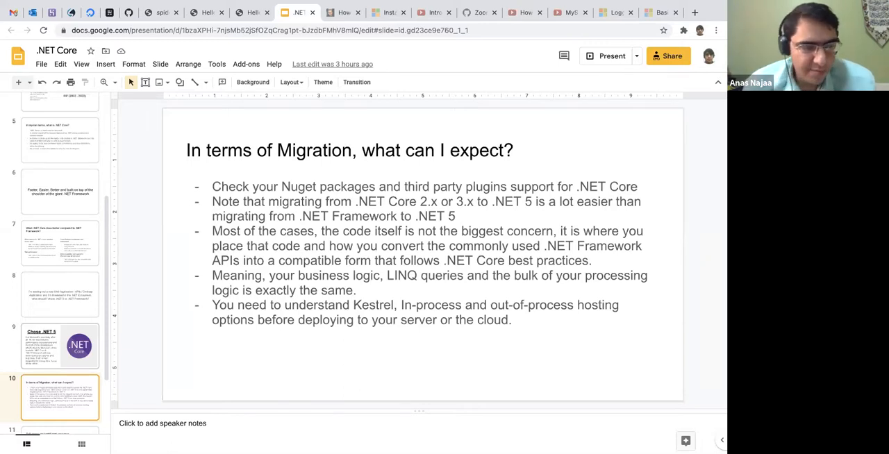
pyautogui.scroll(-3)
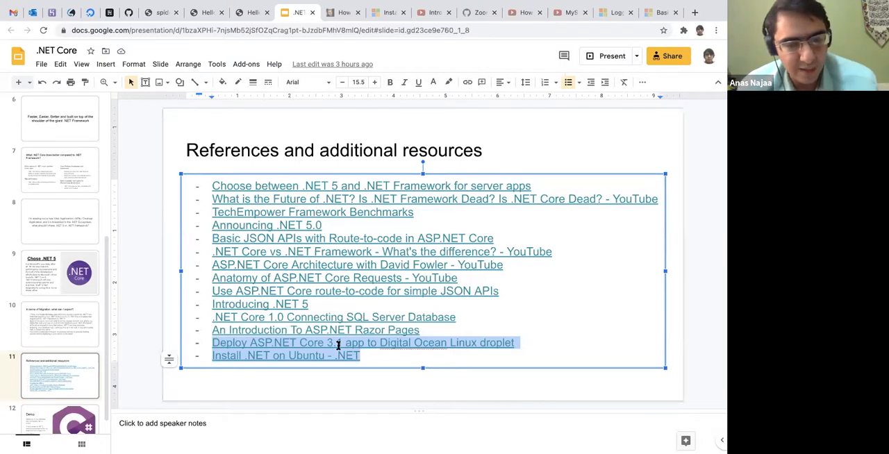
pyautogui.moveTo(165, 353)
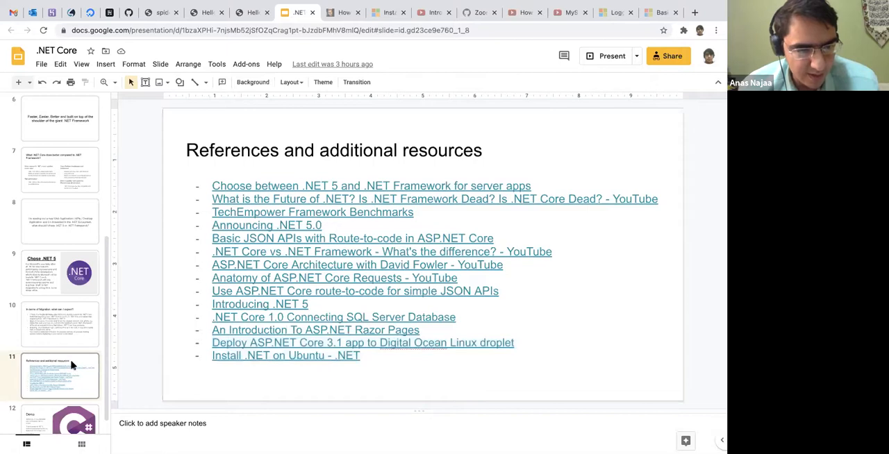
# Go to slide 12 'Demo' with the dotnet-core-sample repo link and clear its text selection
pyautogui.scroll(-3)
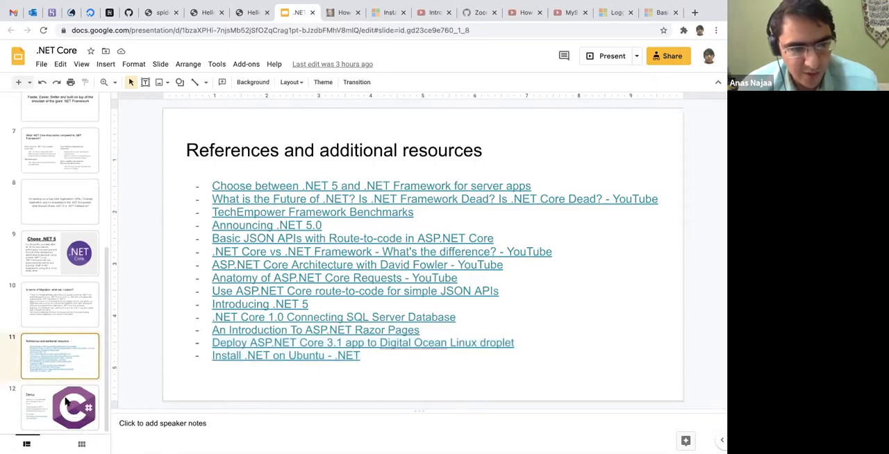
pyautogui.click(60, 408)
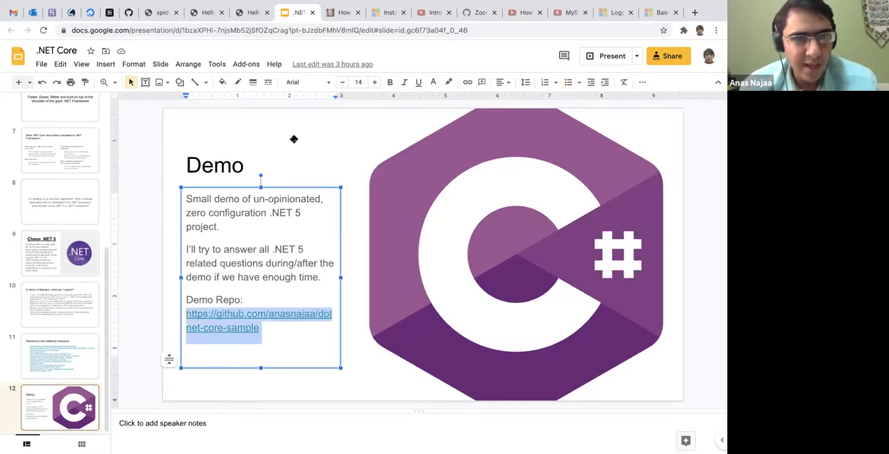
pyautogui.click(214, 165)
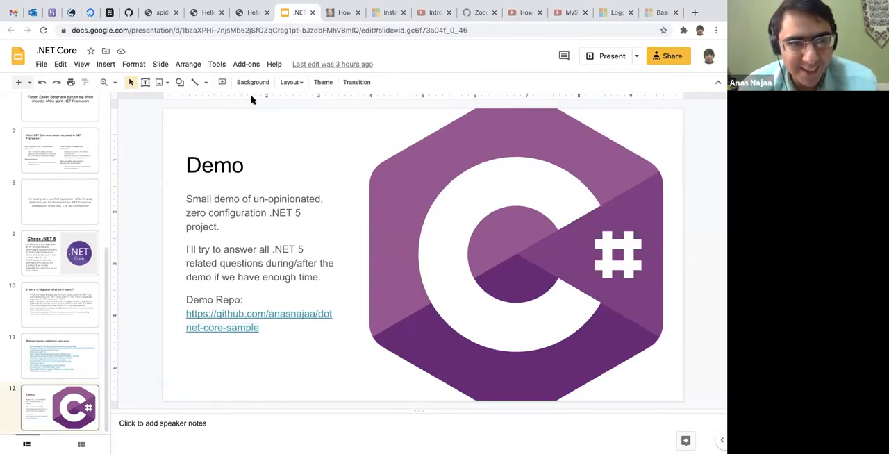
pyautogui.moveTo(192, 140)
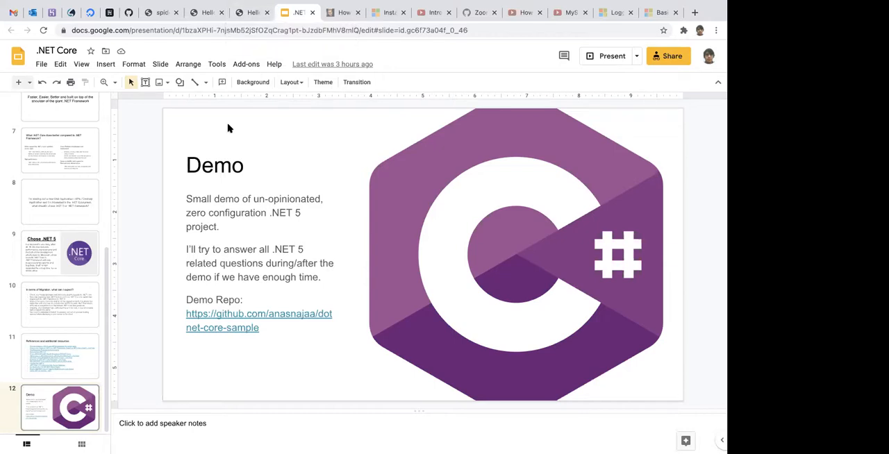
pyautogui.moveTo(206, 113)
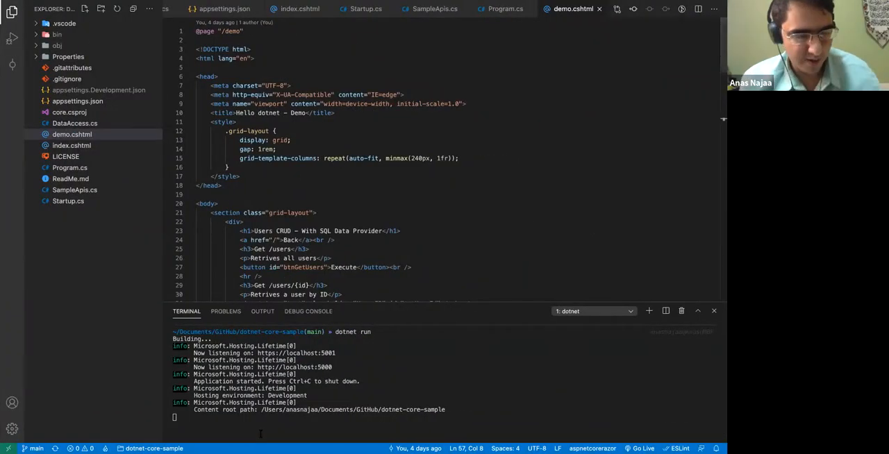
# Stop the running dotnet-core-sample app in the terminal with Ctrl+C
pyautogui.press('ctrl+c')
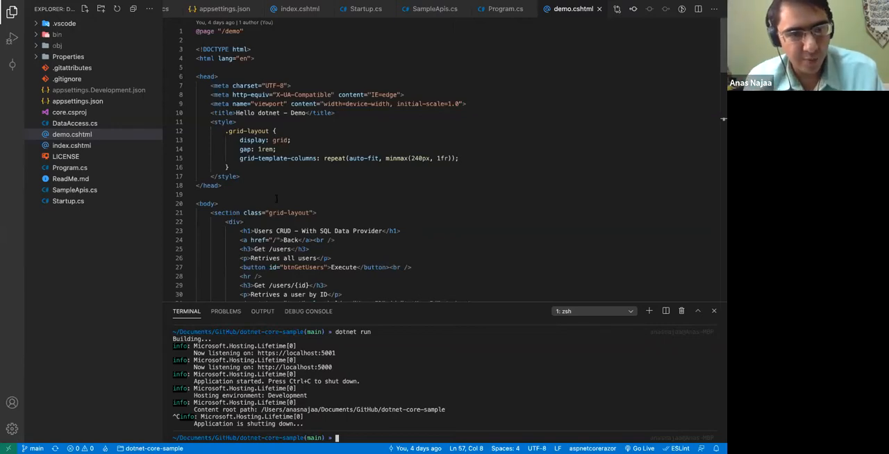
pyautogui.scroll(-3)
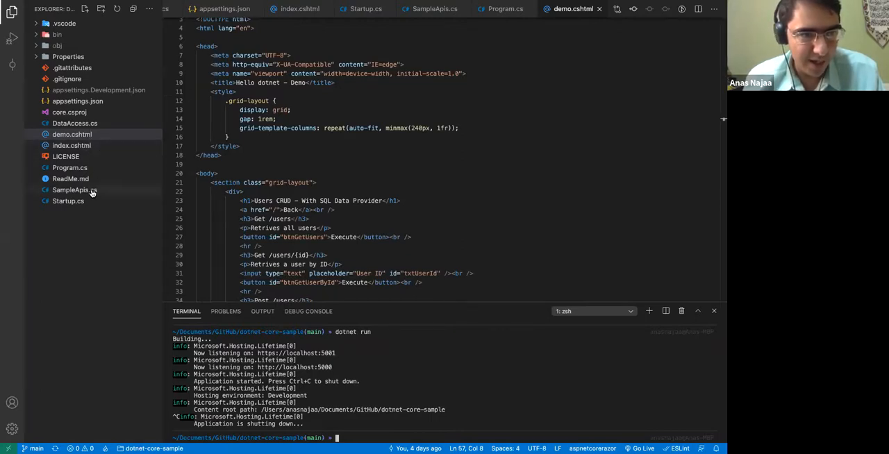
# Browse SampleApis.cs, Program.cs and DataAccess.cs, then start typing a dotnet command
pyautogui.click(75, 190)
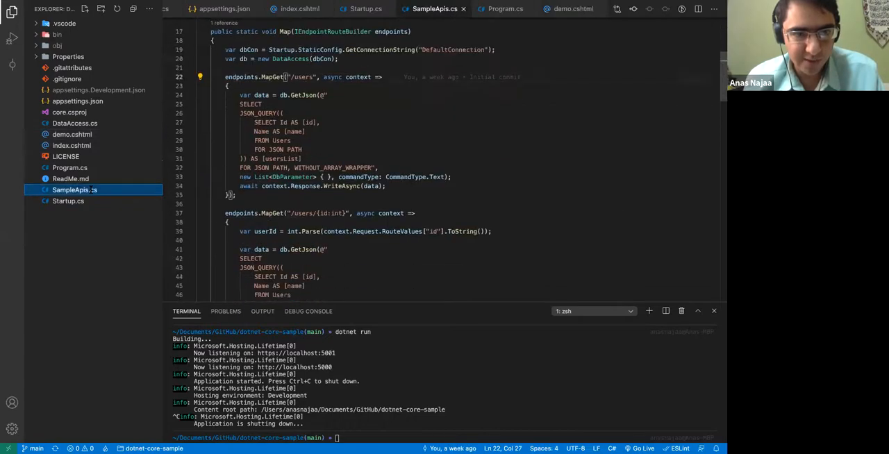
pyautogui.scroll(-3)
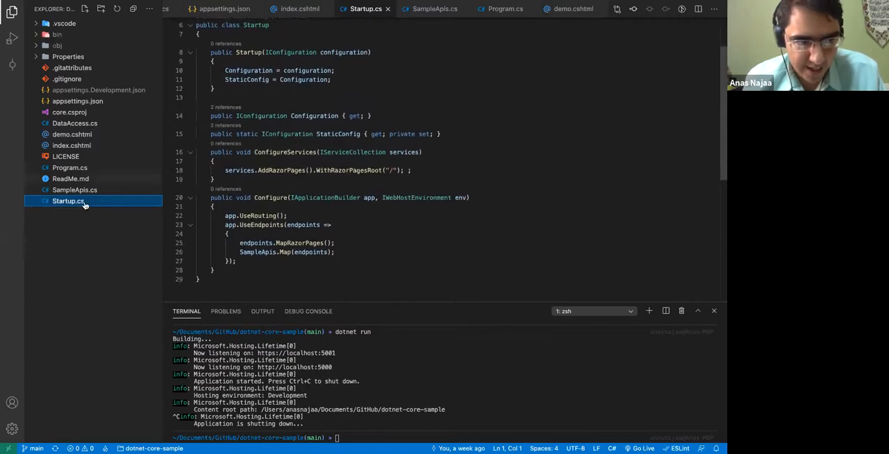
pyautogui.moveTo(98, 170)
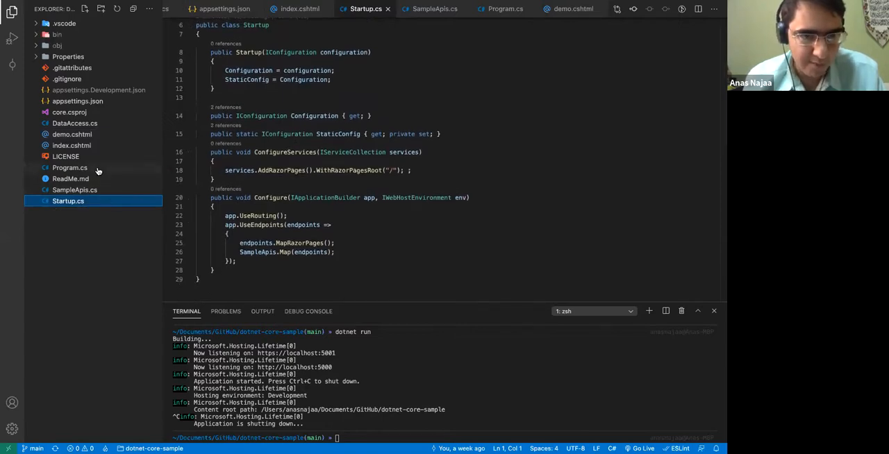
pyautogui.click(69, 167)
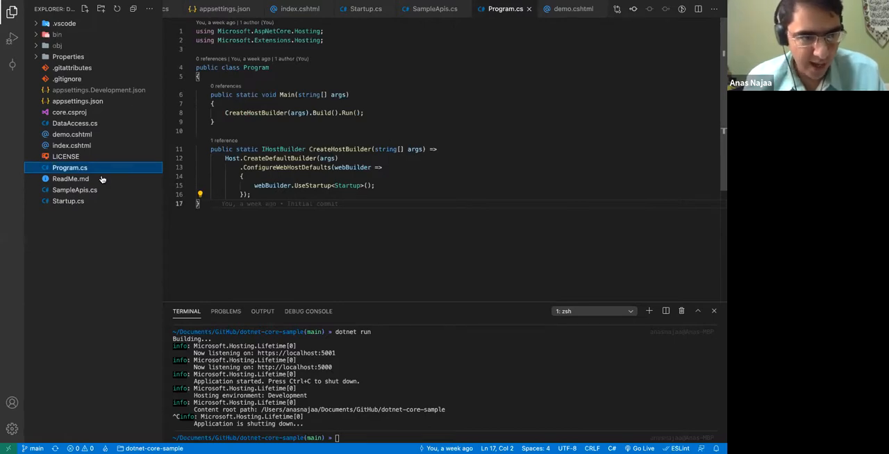
pyautogui.click(75, 123)
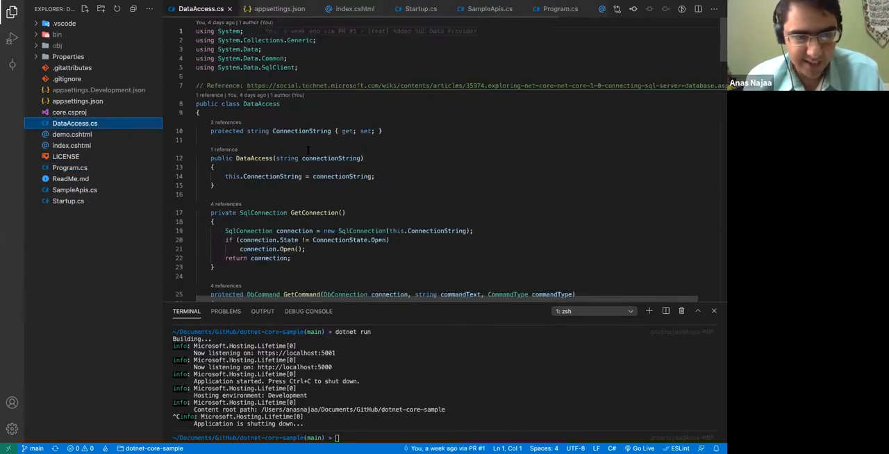
pyautogui.scroll(-3)
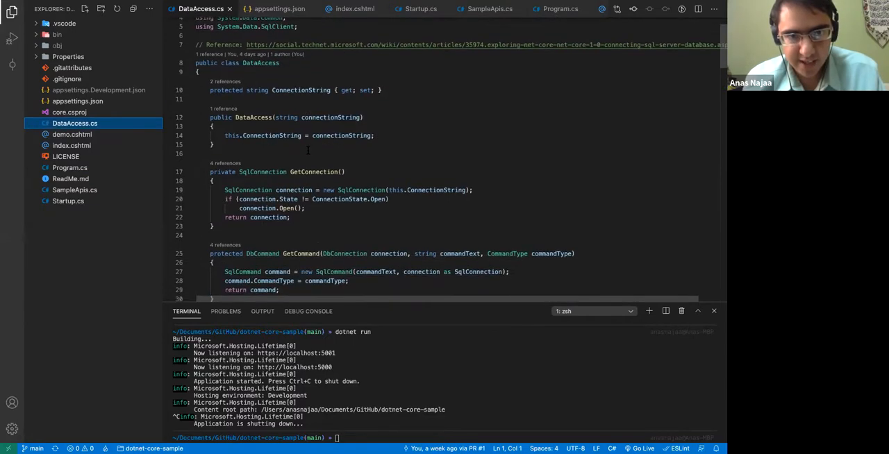
pyautogui.scroll(-3)
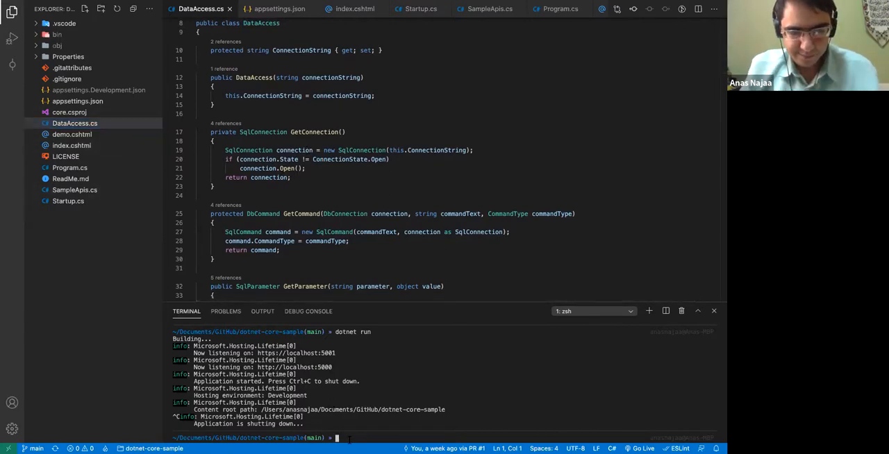
pyautogui.write('dotnet')
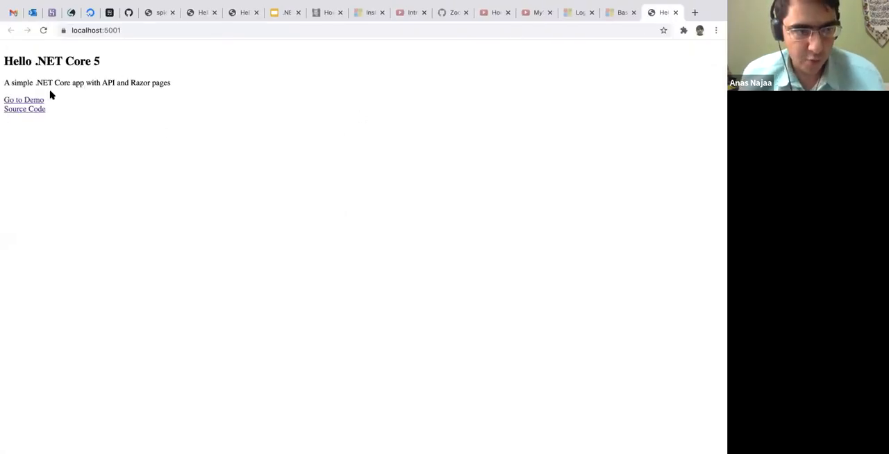
pyautogui.moveTo(24, 99)
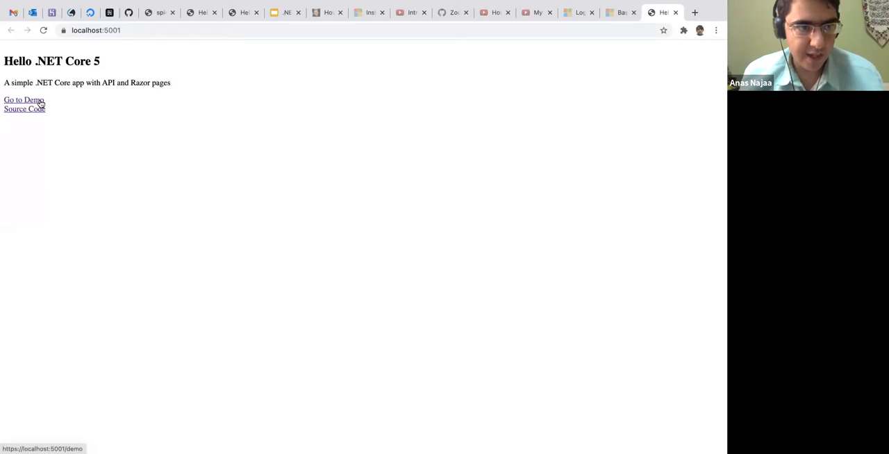
# Open the Users CRUD demo page and fetch all five users into the output
pyautogui.click(23, 99)
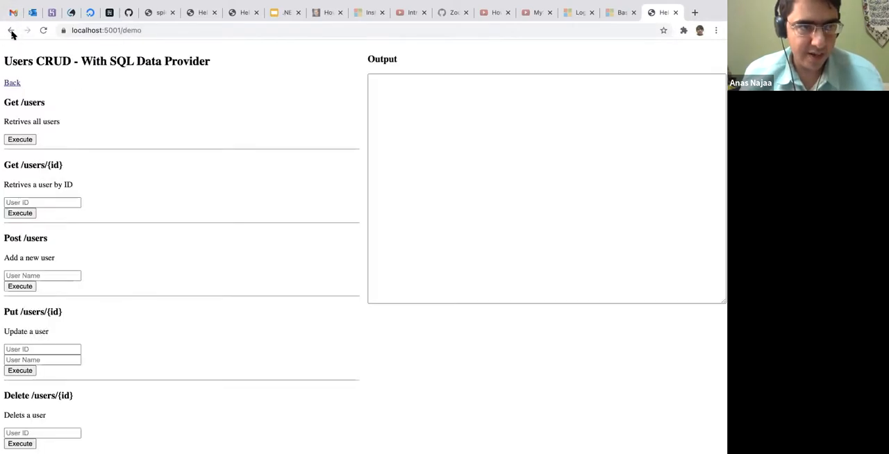
pyautogui.click(11, 30)
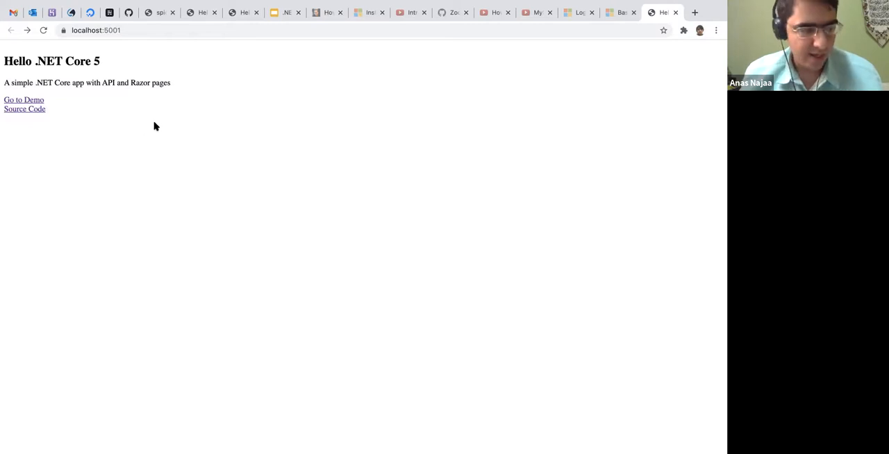
pyautogui.moveTo(187, 86)
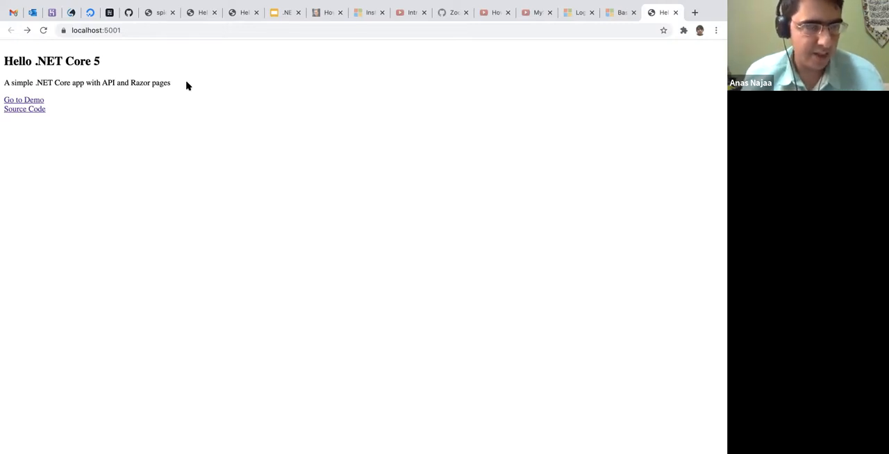
pyautogui.moveTo(109, 101)
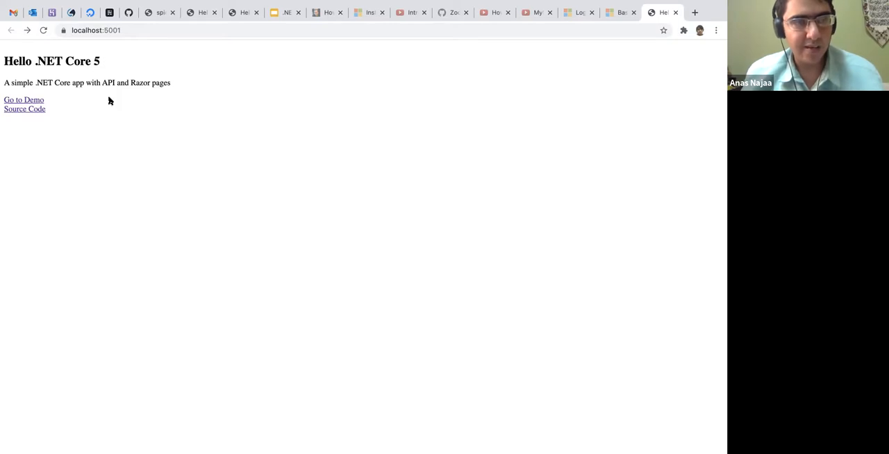
pyautogui.moveTo(24, 109)
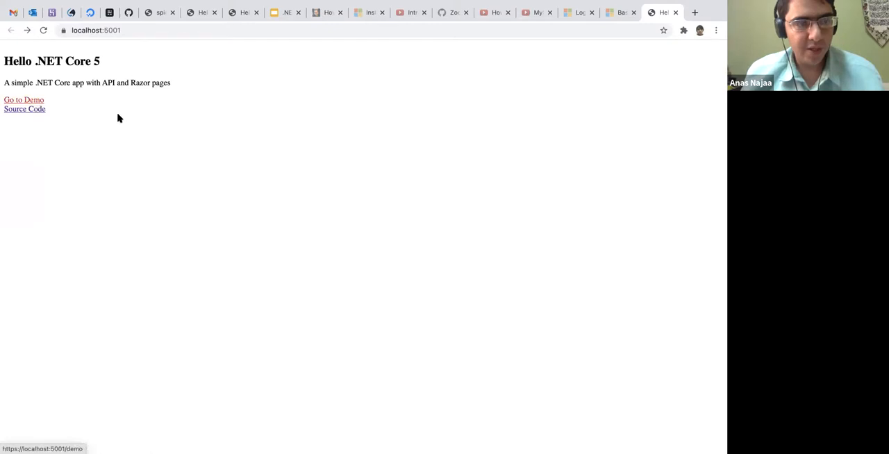
pyautogui.click(24, 99)
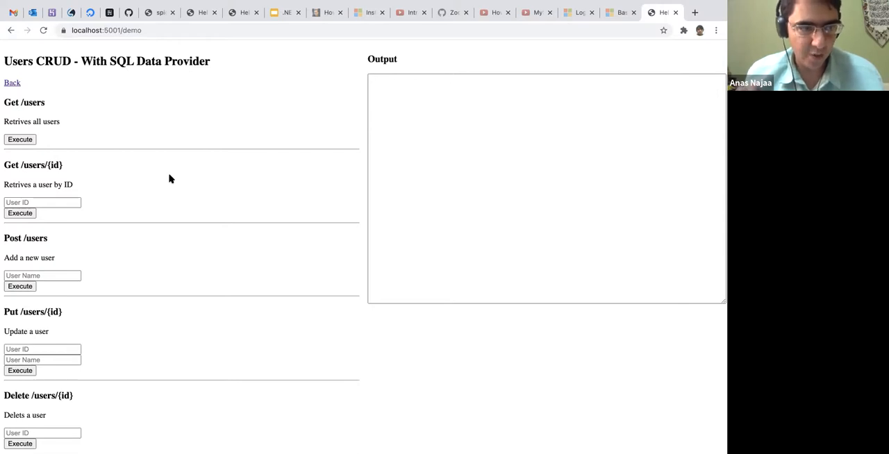
pyautogui.moveTo(359, 131)
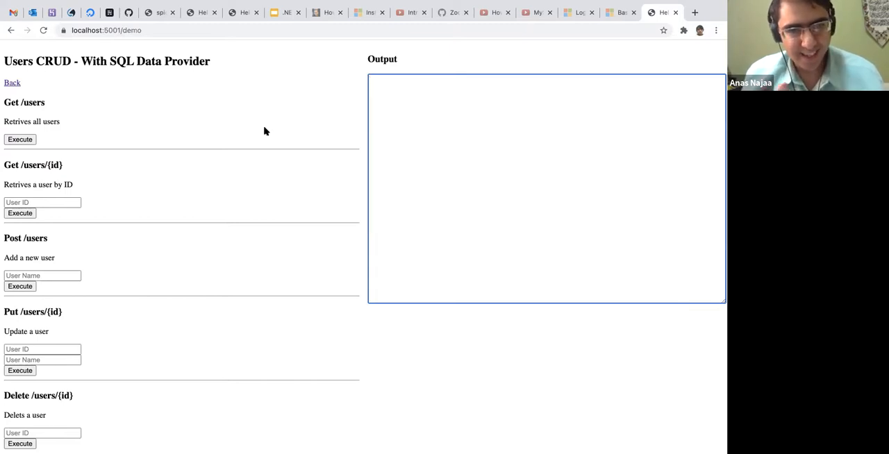
pyautogui.moveTo(136, 132)
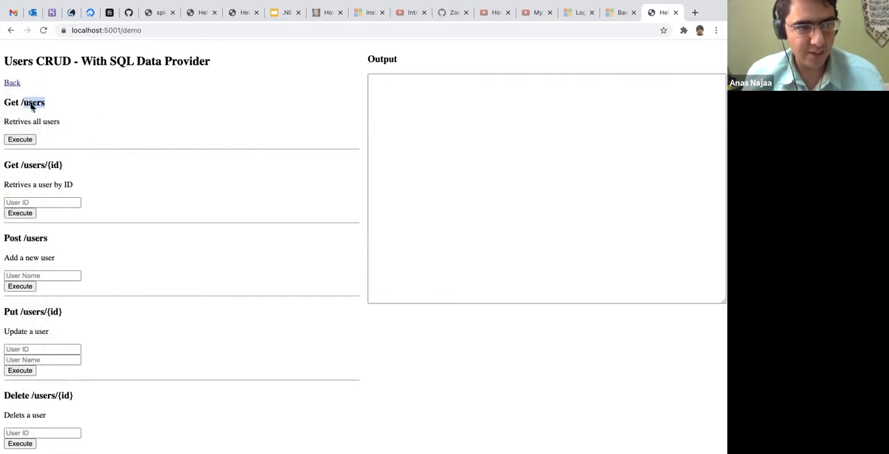
pyautogui.moveTo(98, 137)
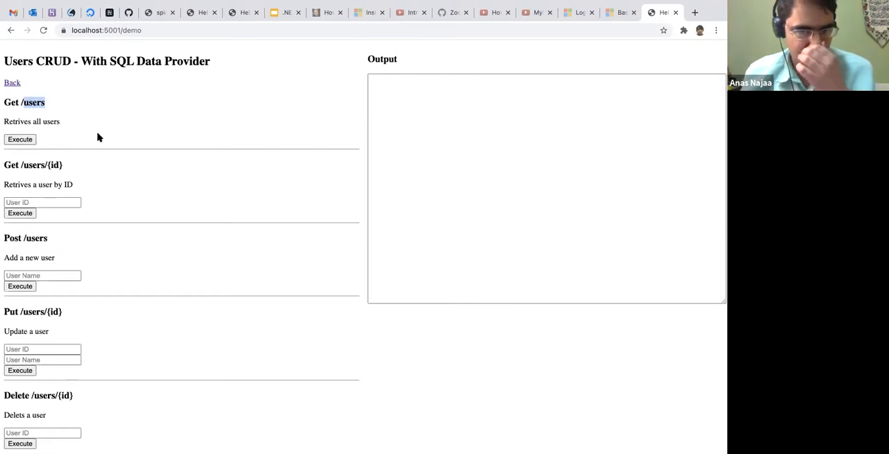
pyautogui.click(20, 139)
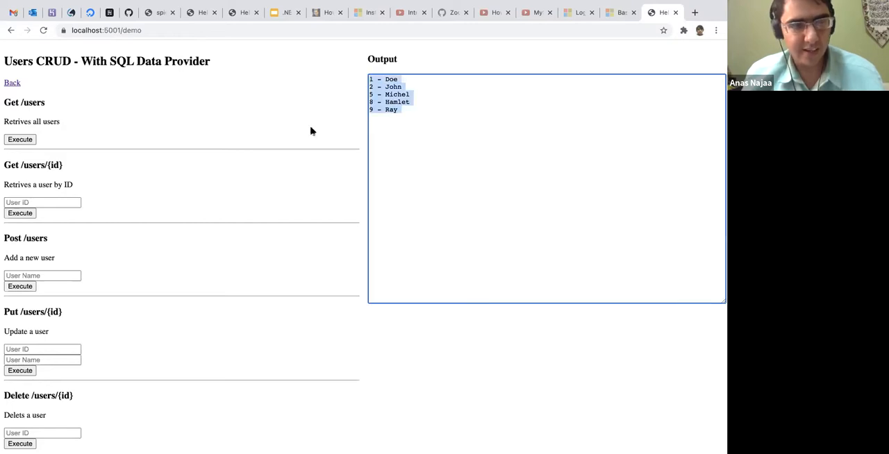
# Look up user ID 1 so the output shows '1 - Doe'
pyautogui.click(42, 202)
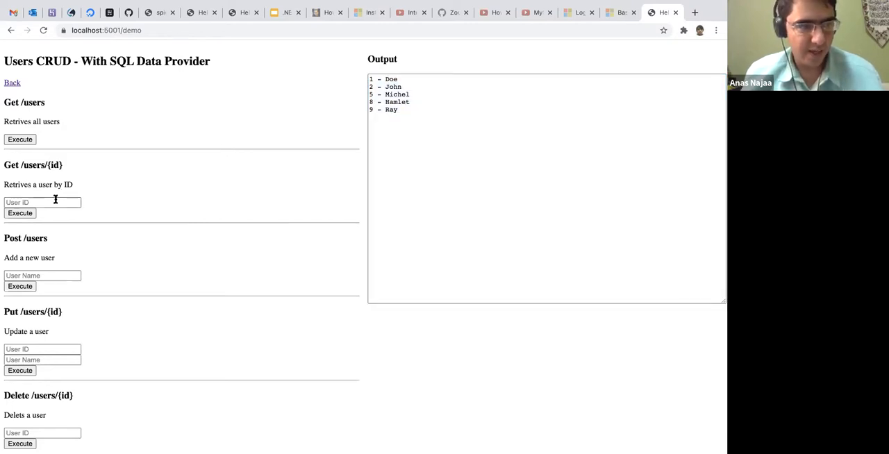
pyautogui.write('1')
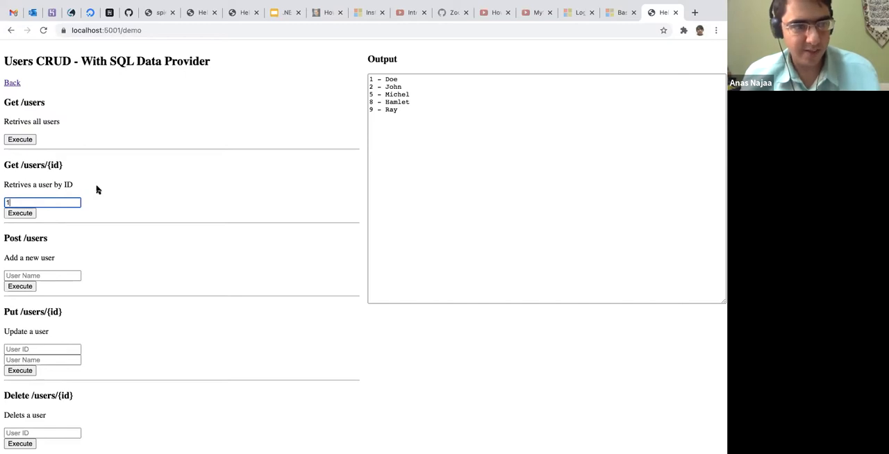
pyautogui.click(20, 213)
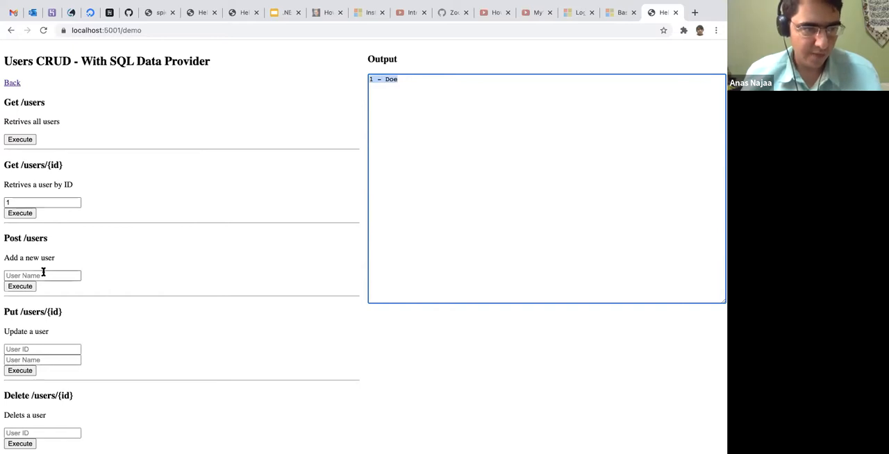
pyautogui.click(42, 276)
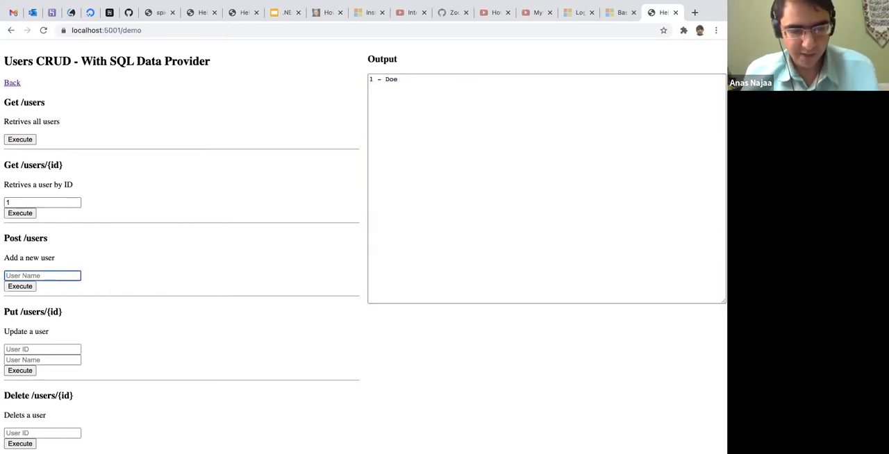
# Add a user named Hamlet, then rename user 10 to Ramy
pyautogui.write('Hamlet')
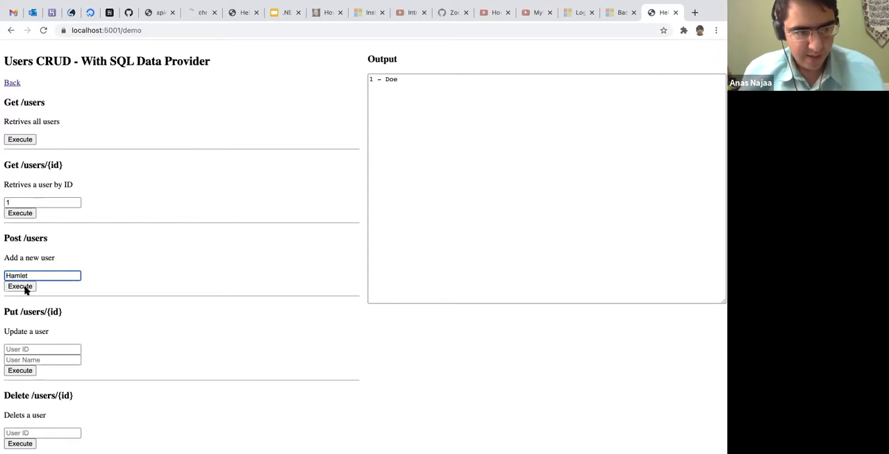
pyautogui.click(21, 287)
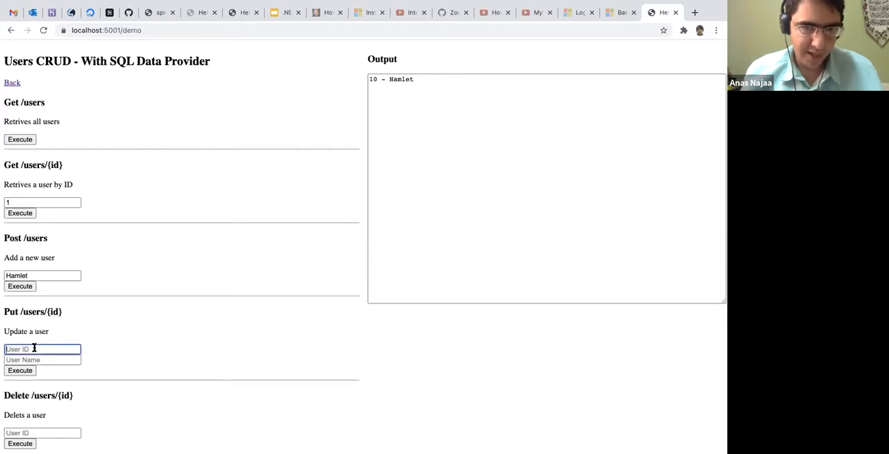
pyautogui.write('10')
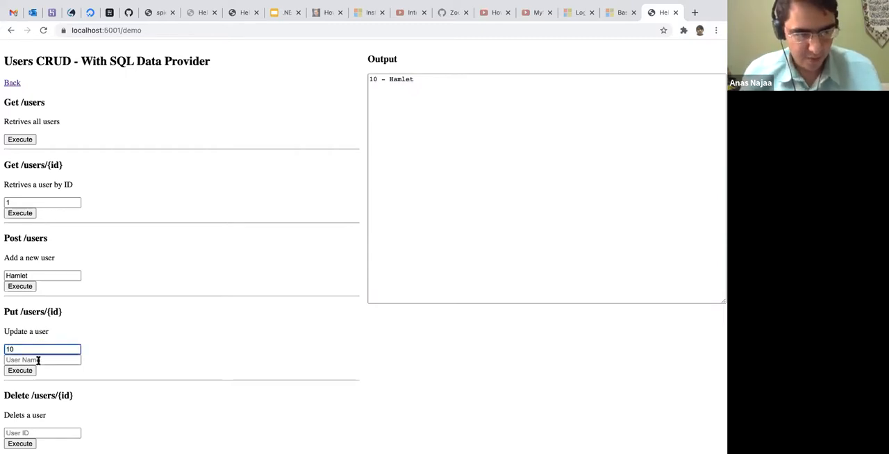
pyautogui.click(42, 360)
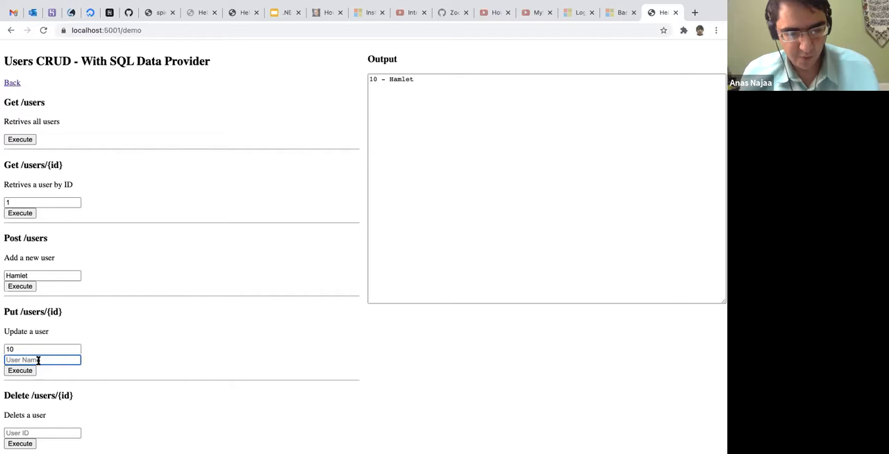
pyautogui.write('Ramy')
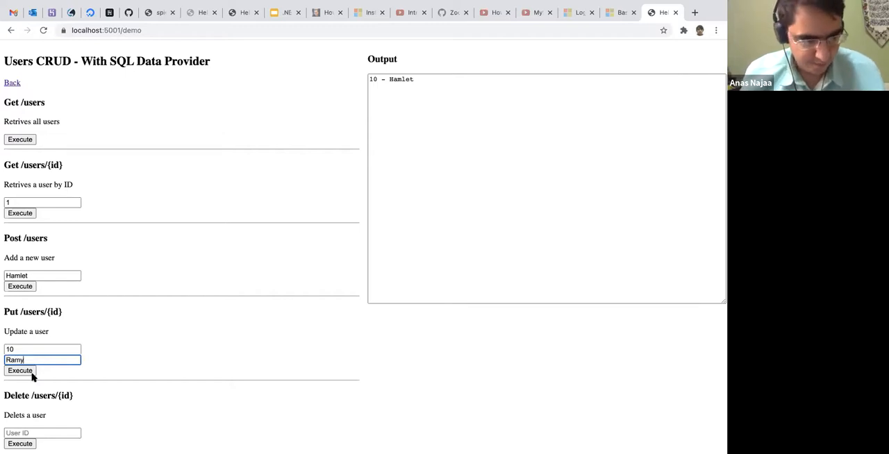
pyautogui.click(21, 370)
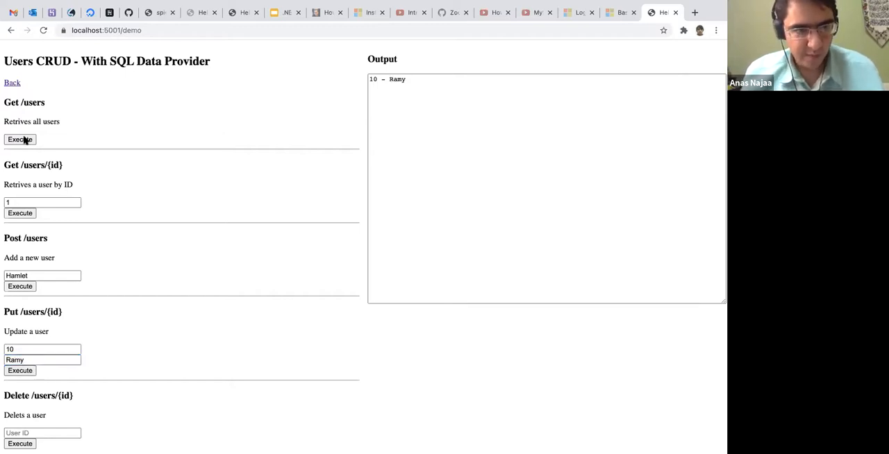
# List all users, then send a delete request for user 10
pyautogui.click(20, 139)
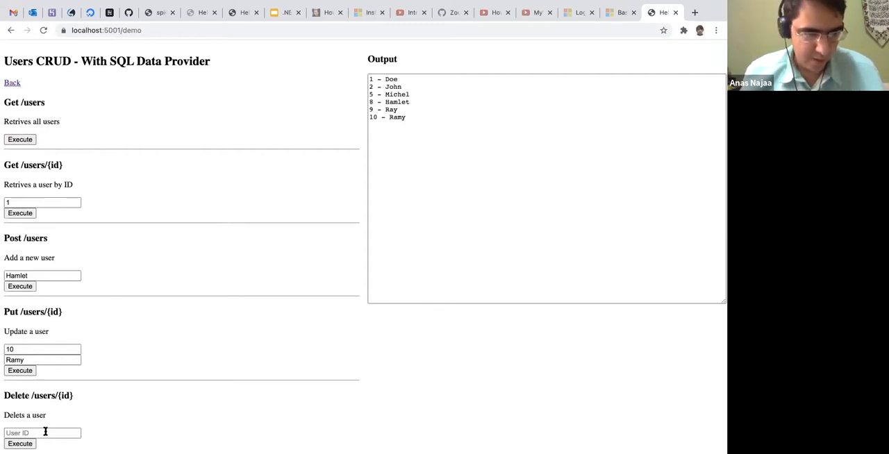
pyautogui.write('10')
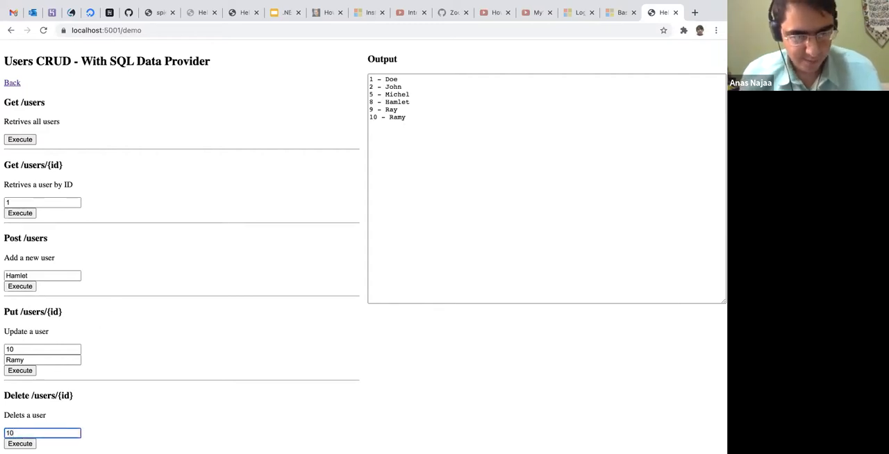
pyautogui.click(20, 444)
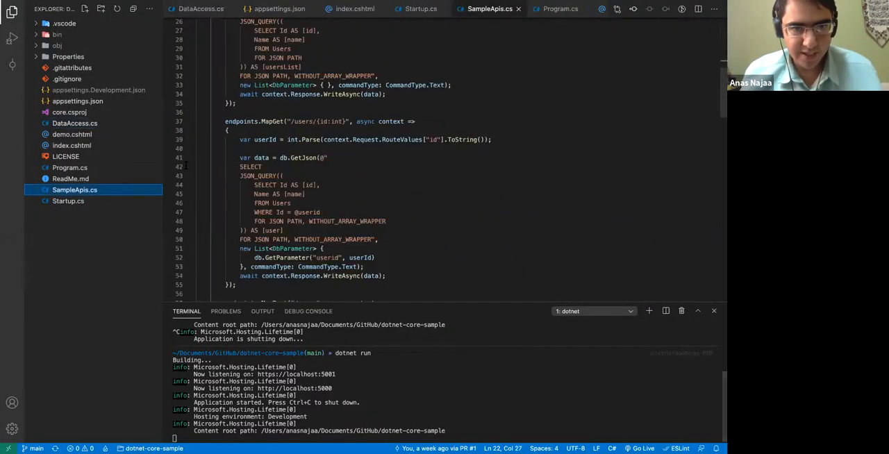
# Scroll through the MapGet, MapPost and MapPut user endpoints in SampleApis.cs, ending at the top
pyautogui.scroll(-3)
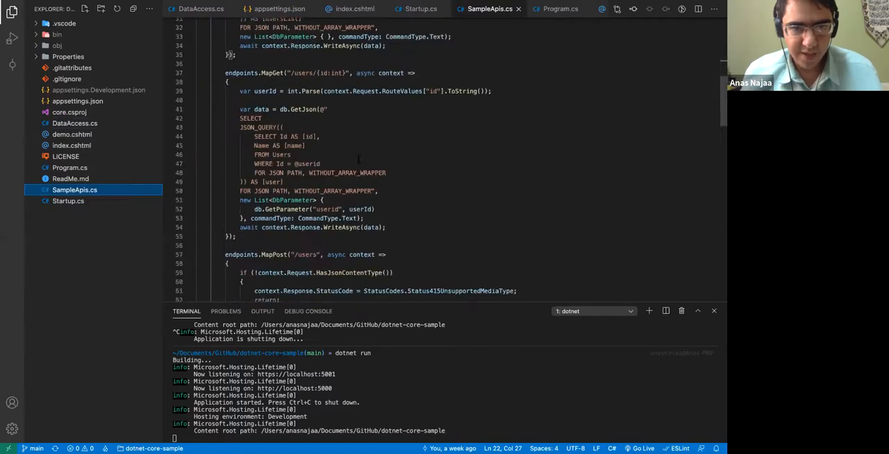
pyautogui.scroll(3)
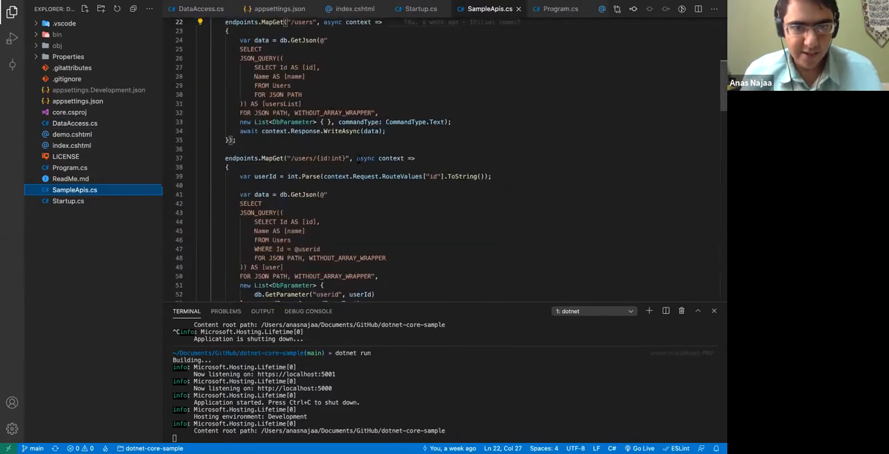
pyautogui.scroll(3)
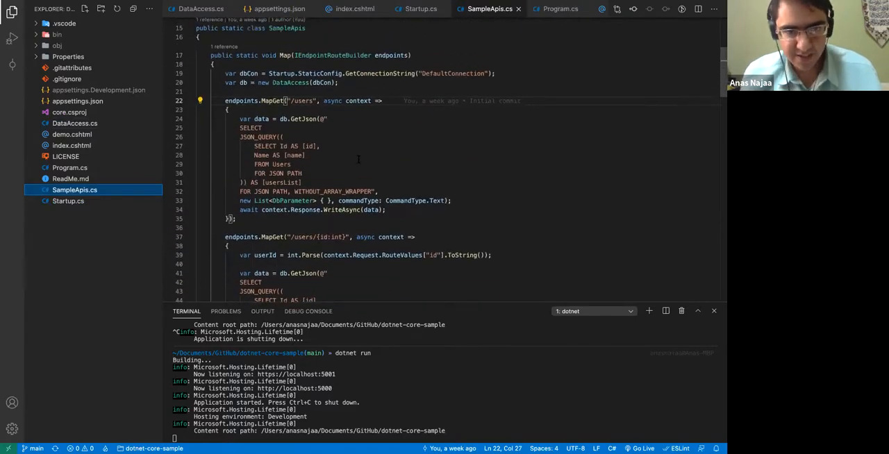
pyautogui.scroll(3)
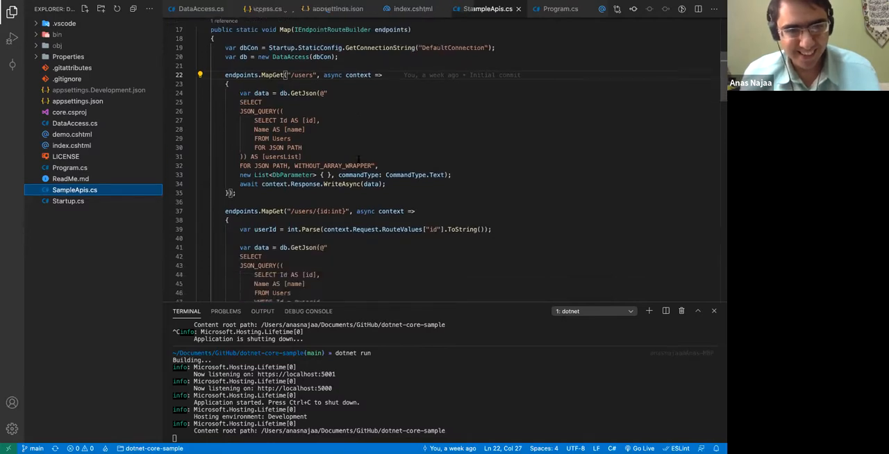
pyautogui.scroll(-3)
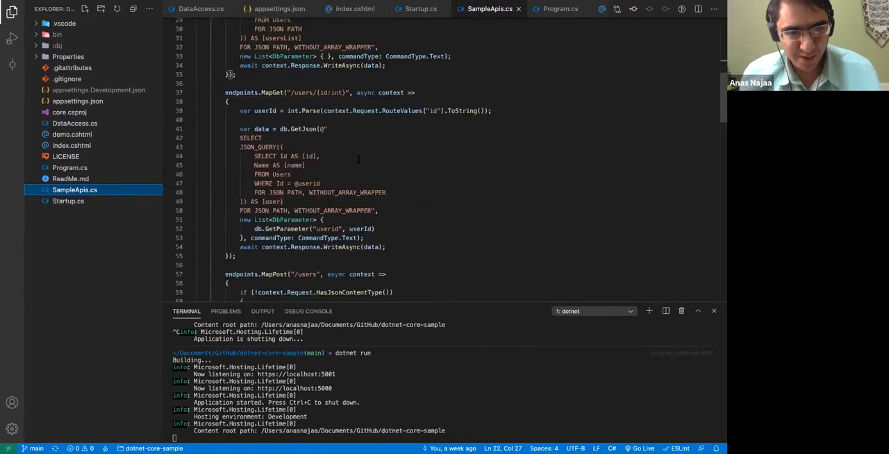
pyautogui.scroll(-3)
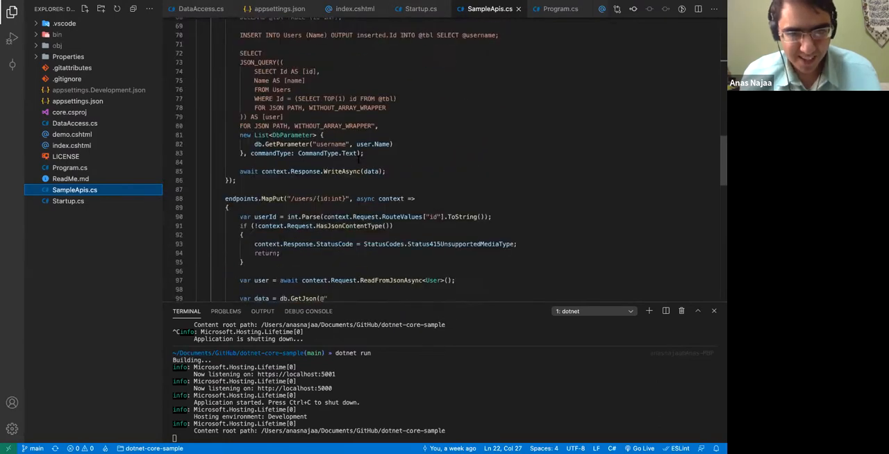
pyautogui.scroll(-3)
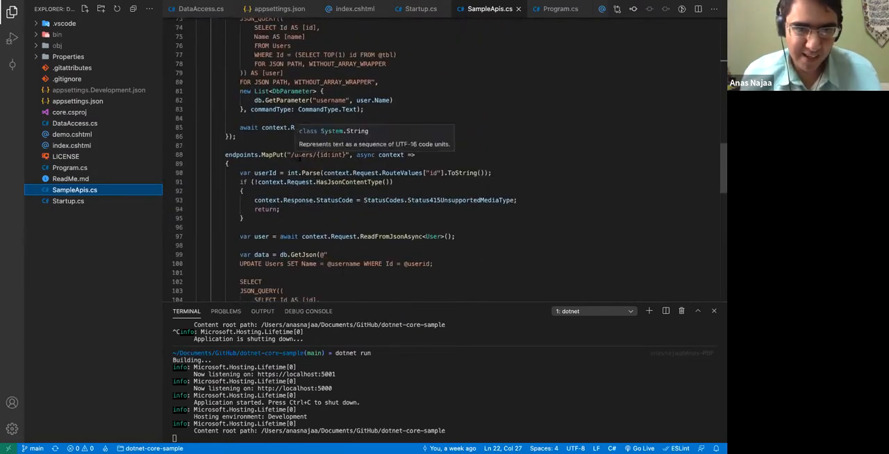
pyautogui.scroll(3)
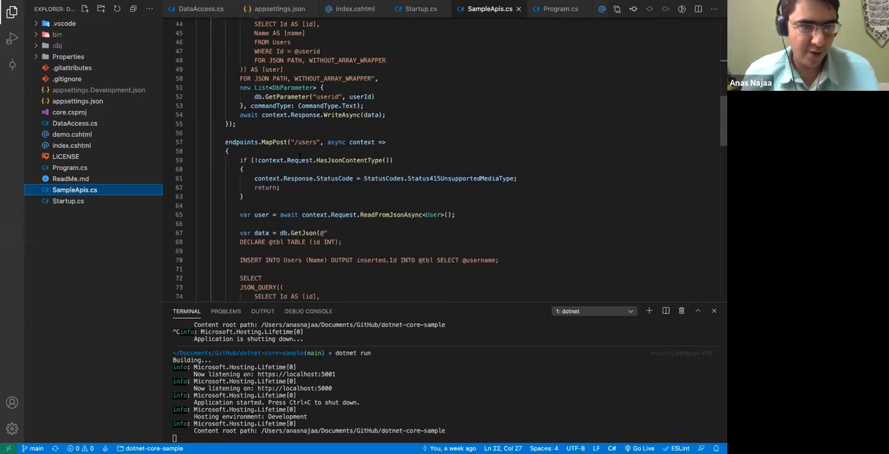
pyautogui.scroll(3)
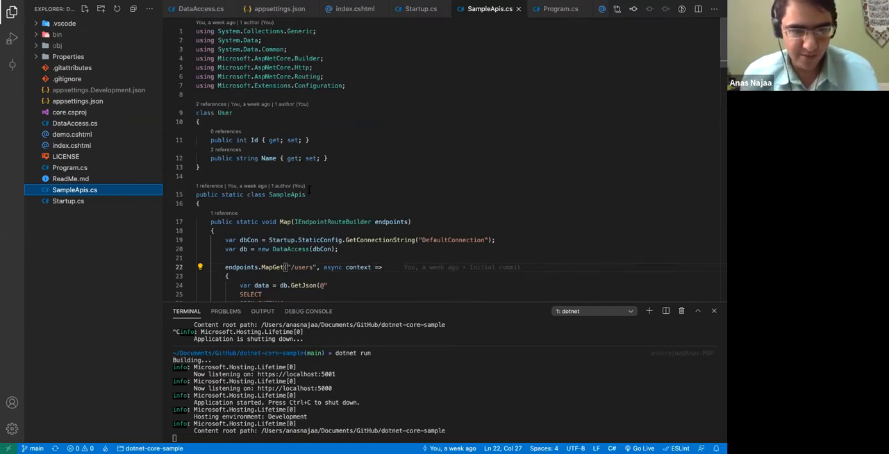
pyautogui.scroll(-3)
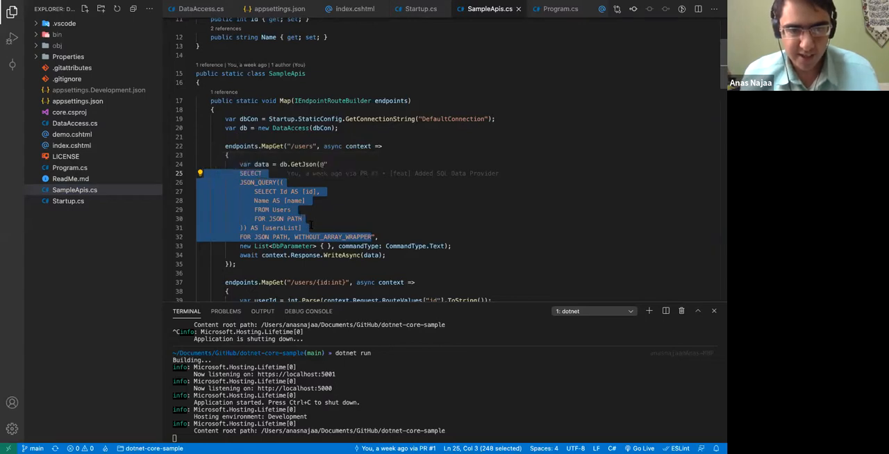
pyautogui.click(306, 228)
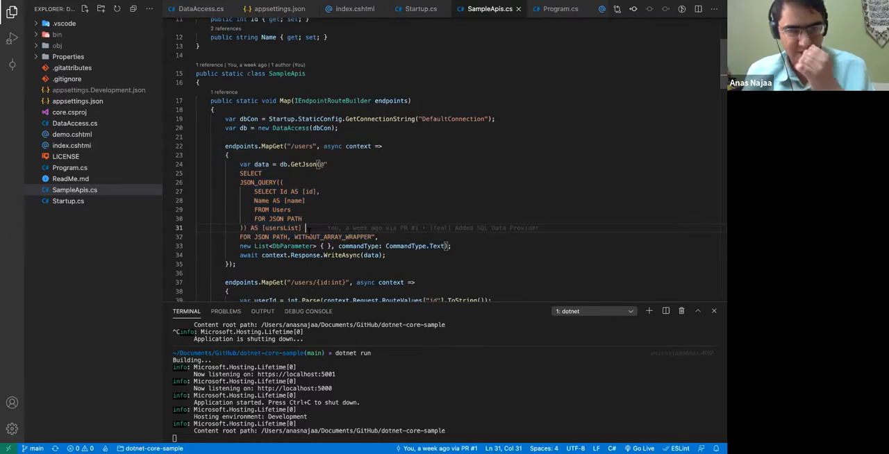
pyautogui.click(368, 236)
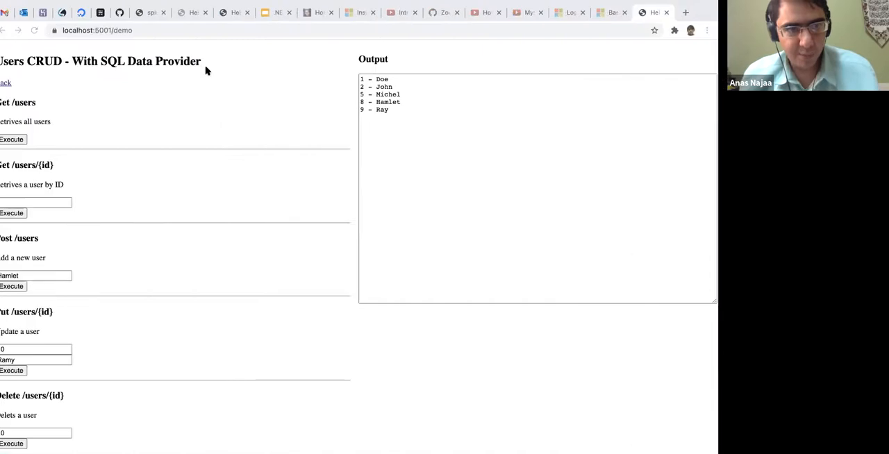
# Show the deployed Hello .NET Core 5 site at 188.166.125.173 in its browser tab
pyautogui.click(201, 12)
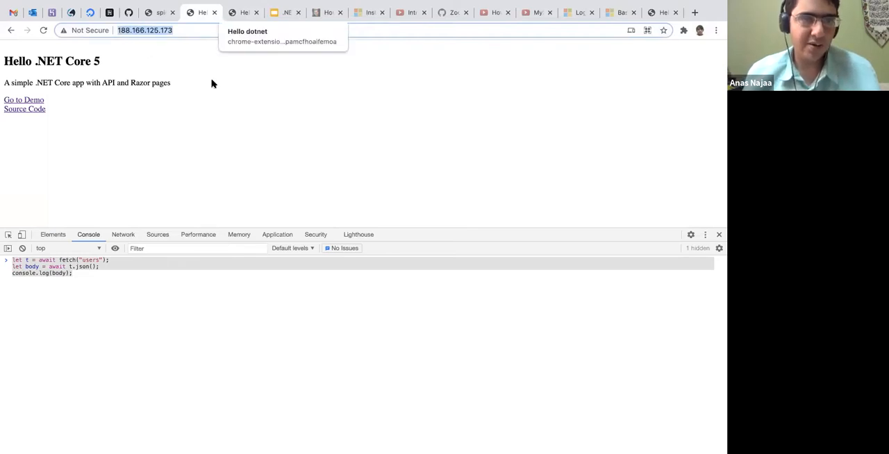
pyautogui.moveTo(330, 113)
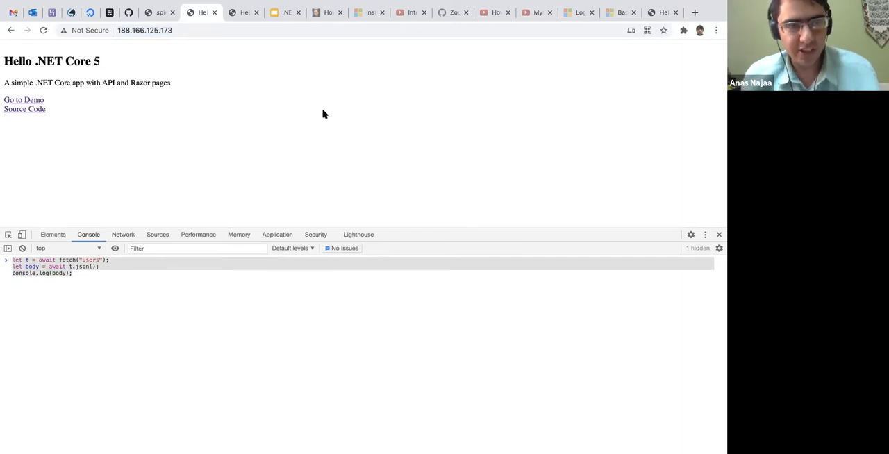
pyautogui.moveTo(259, 118)
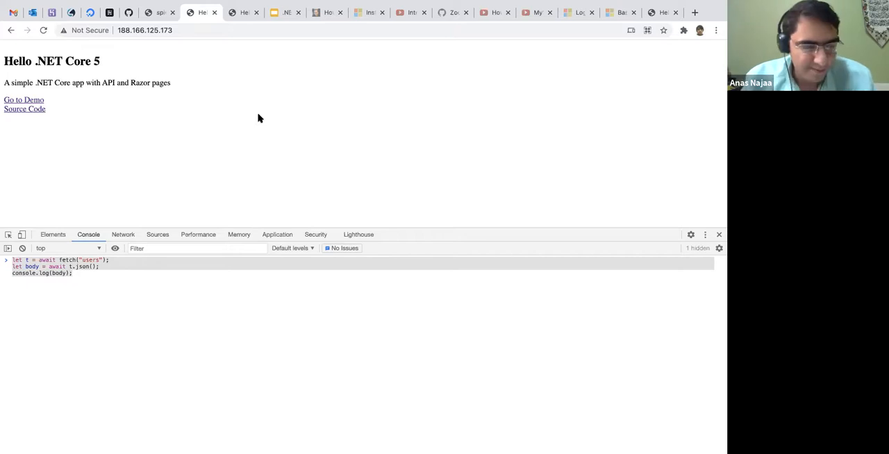
pyautogui.moveTo(221, 261)
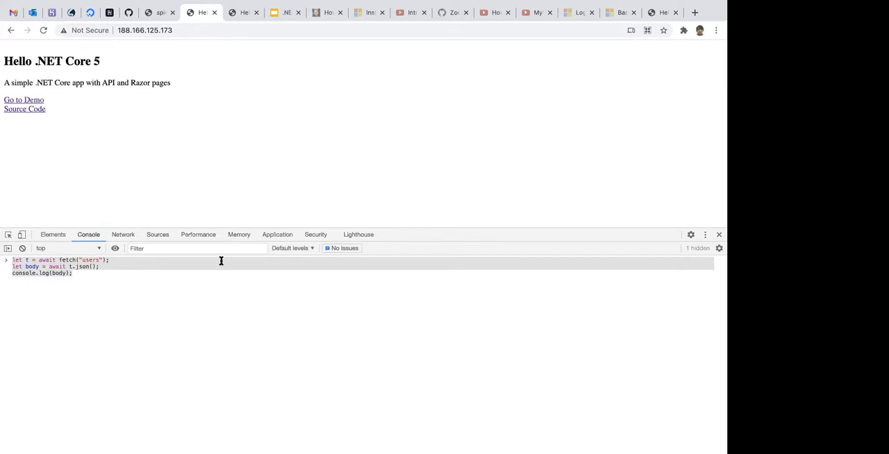
pyautogui.moveTo(421, 157)
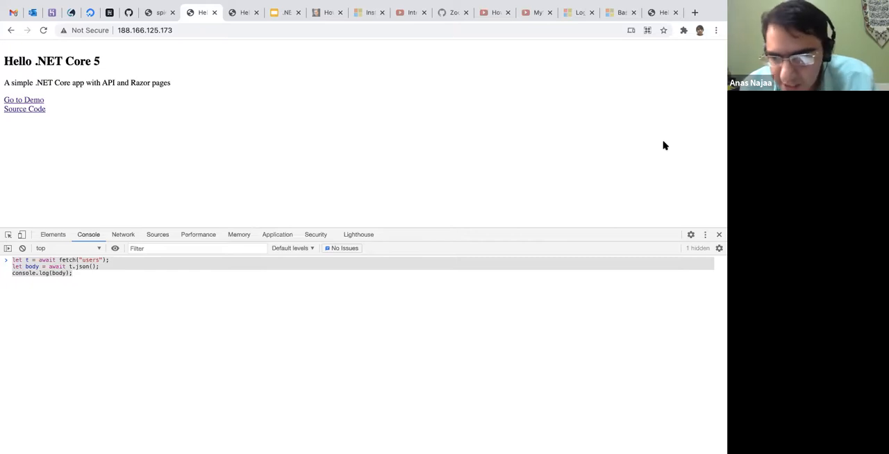
pyautogui.moveTo(640, 175)
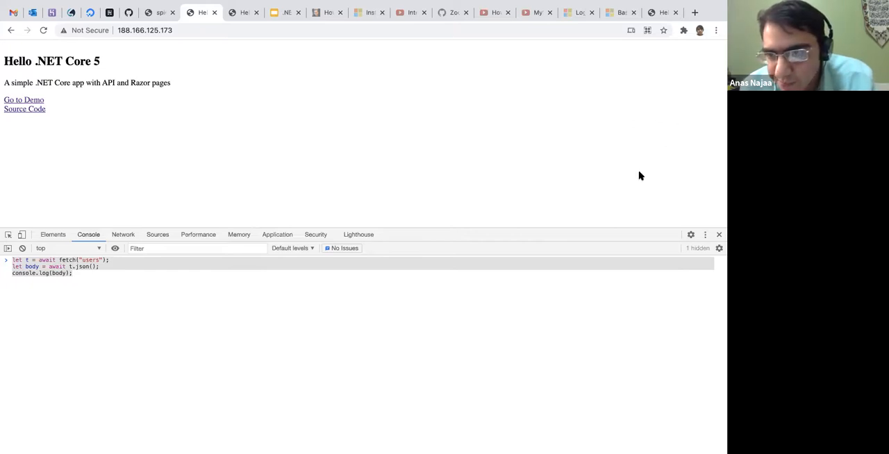
pyautogui.moveTo(687, 130)
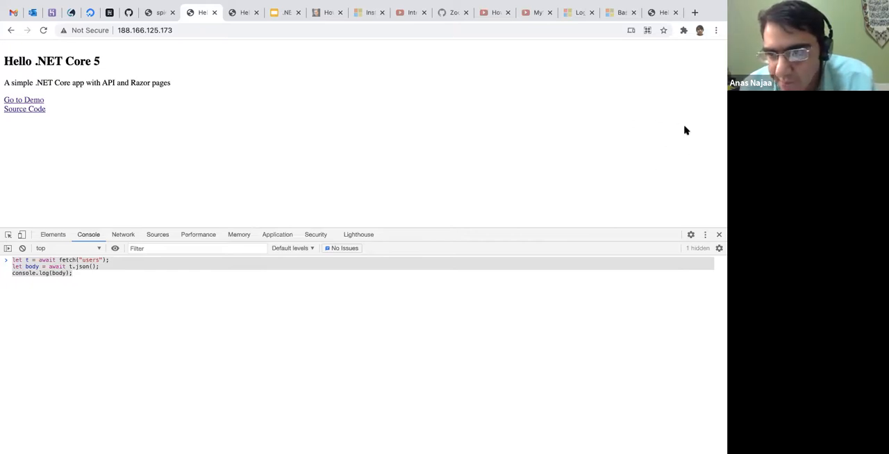
pyautogui.moveTo(587, 138)
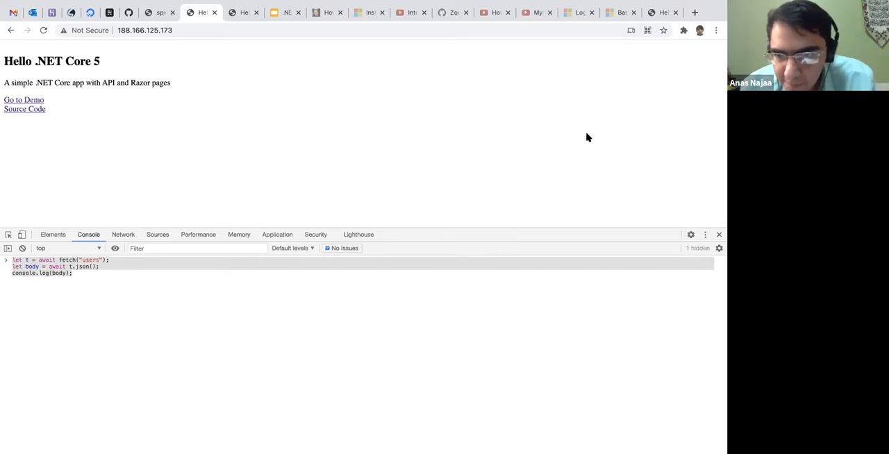
pyautogui.moveTo(508, 141)
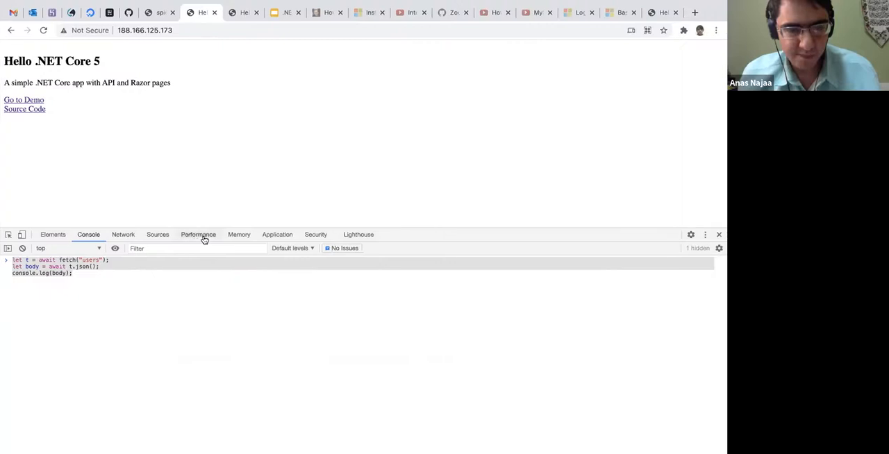
pyautogui.moveTo(589, 118)
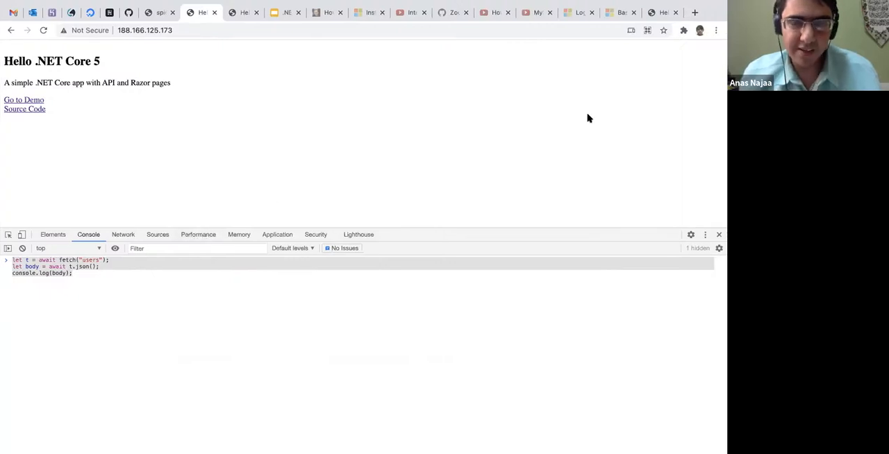
pyautogui.moveTo(601, 126)
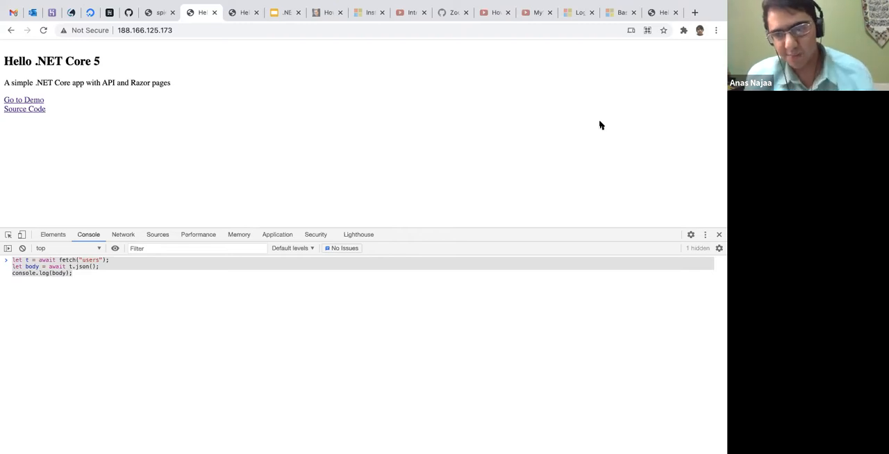
pyautogui.moveTo(713, 131)
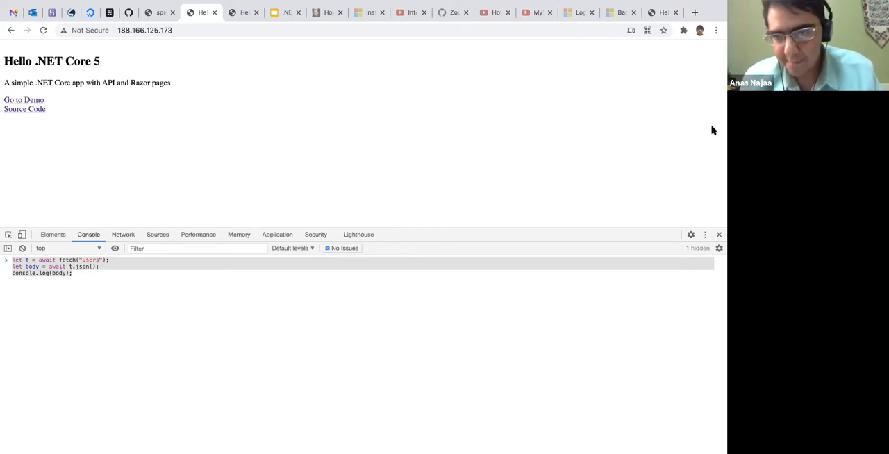
pyautogui.moveTo(674, 151)
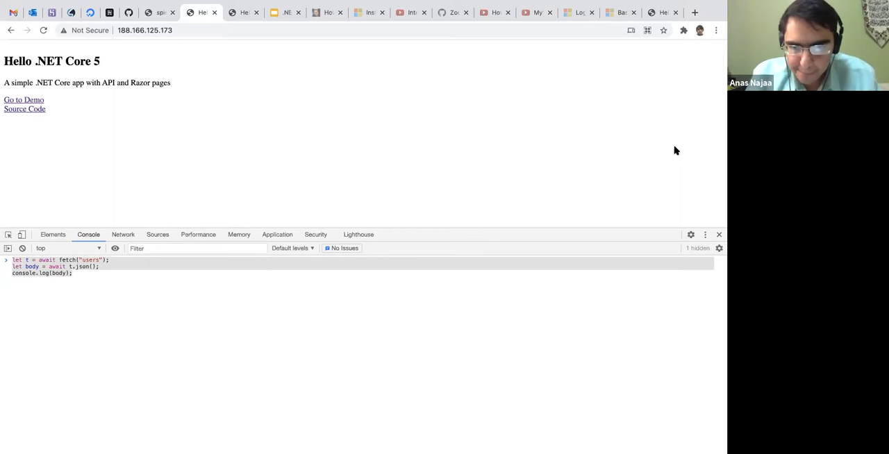